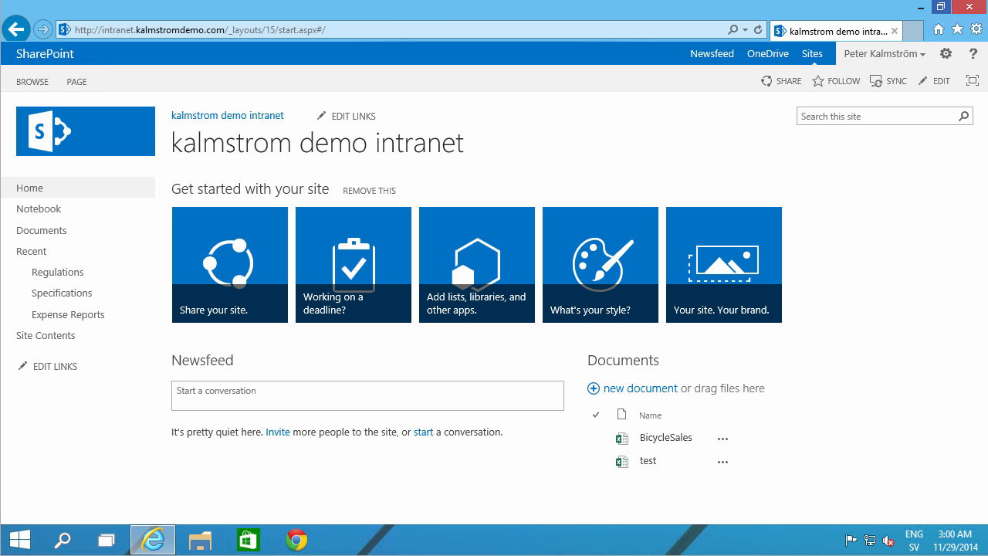
mouse_move(600, 159)
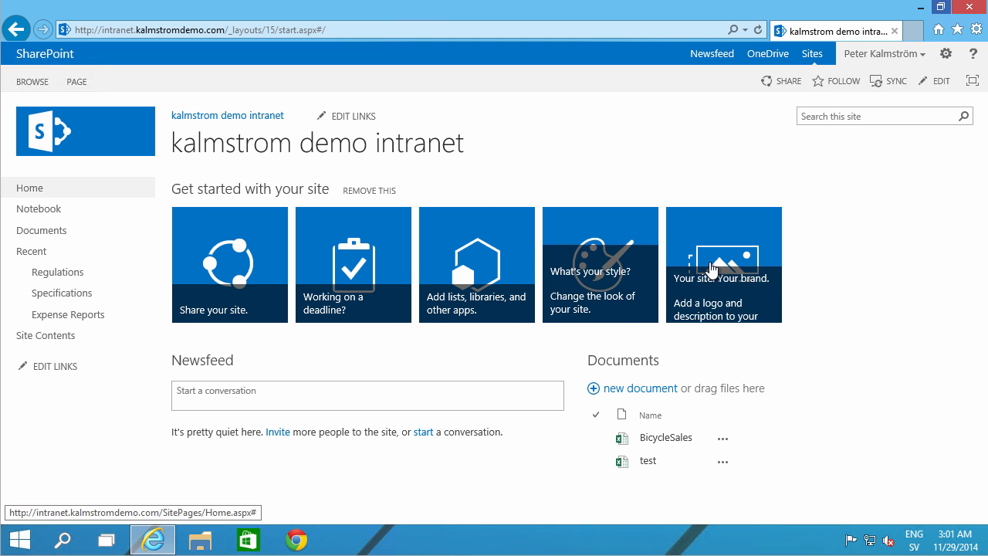
mouse_move(666, 256)
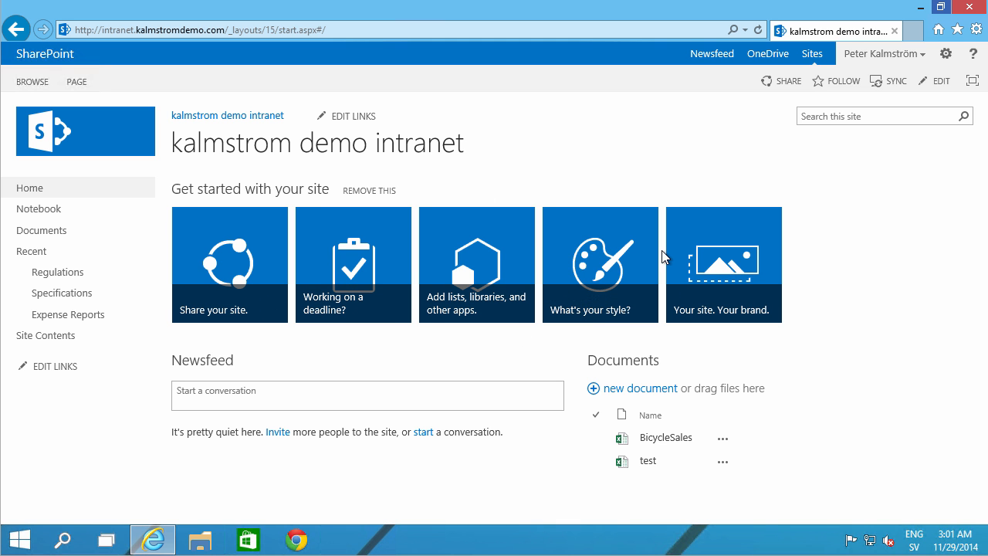
mouse_move(368, 210)
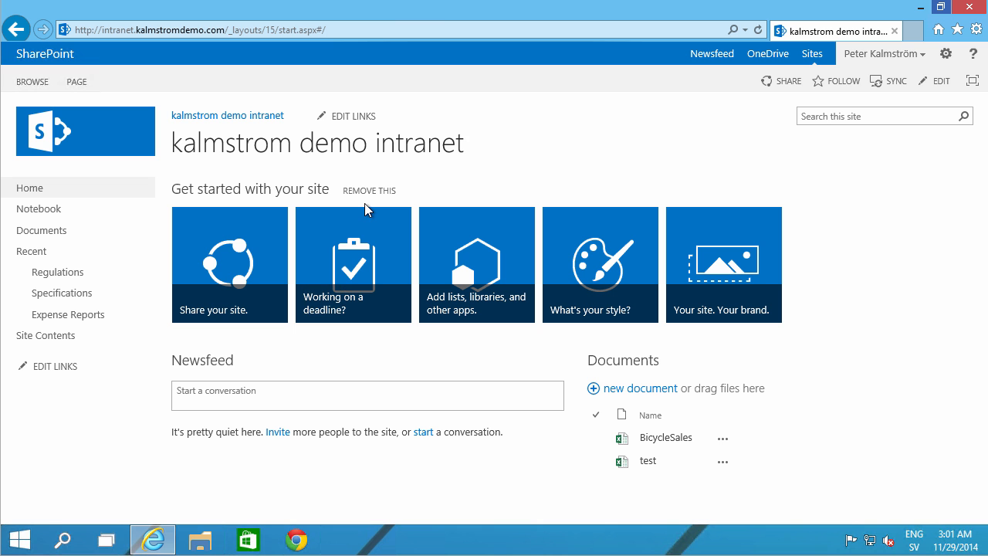
mouse_move(190, 226)
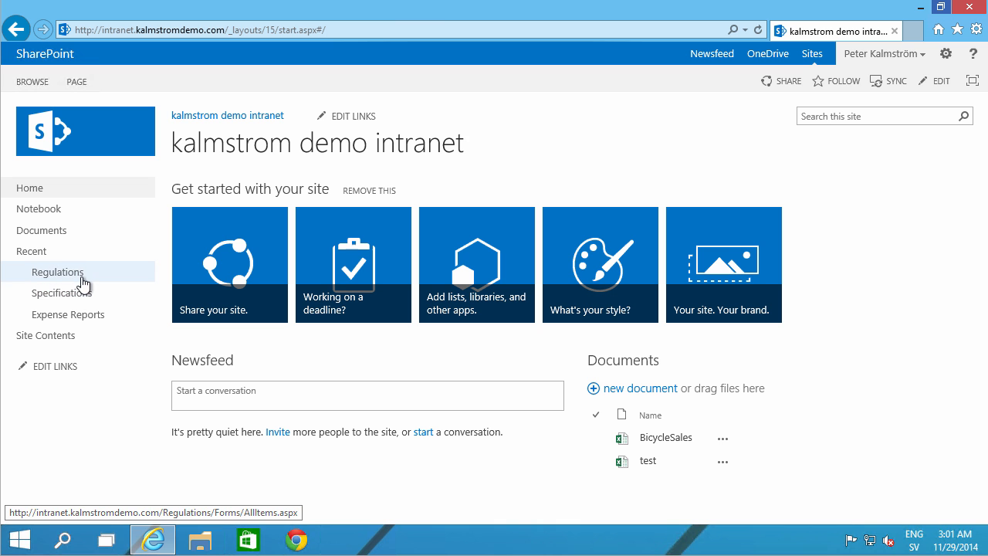
mouse_move(62, 292)
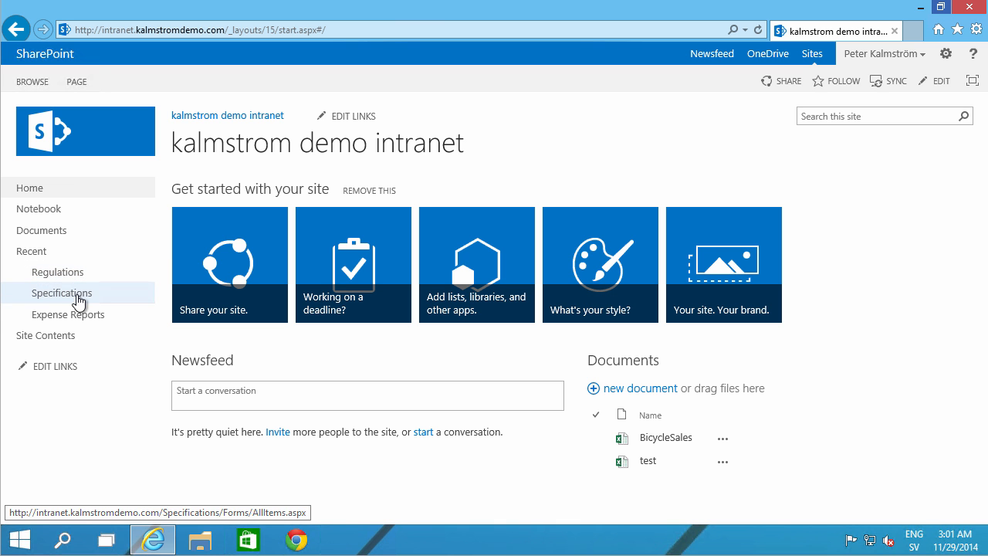
mouse_move(68, 314)
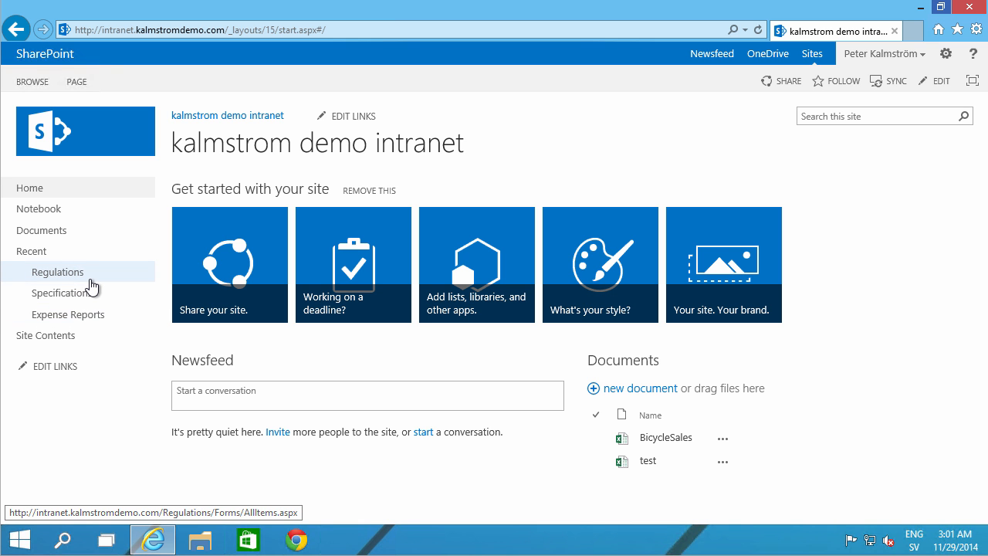
mouse_move(66, 366)
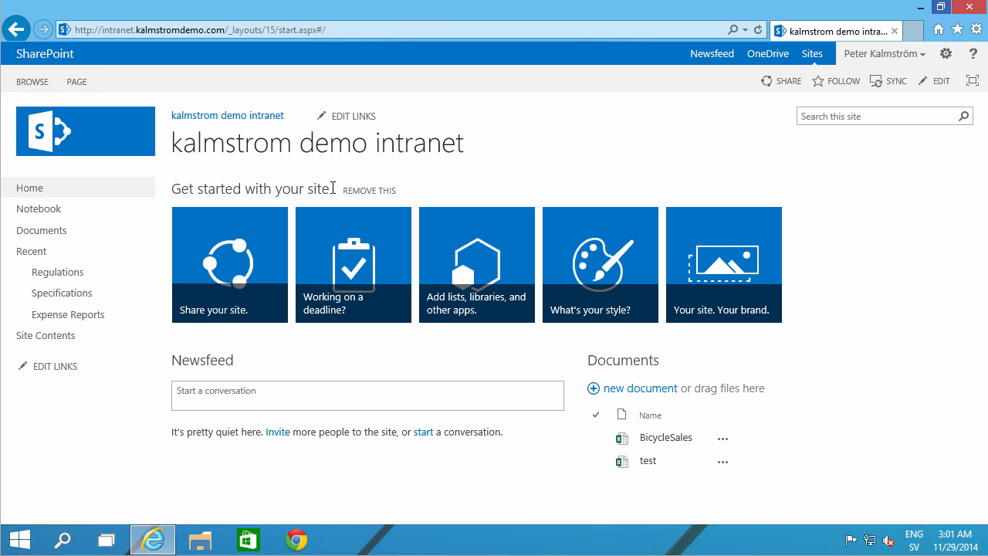
mouse_move(229, 247)
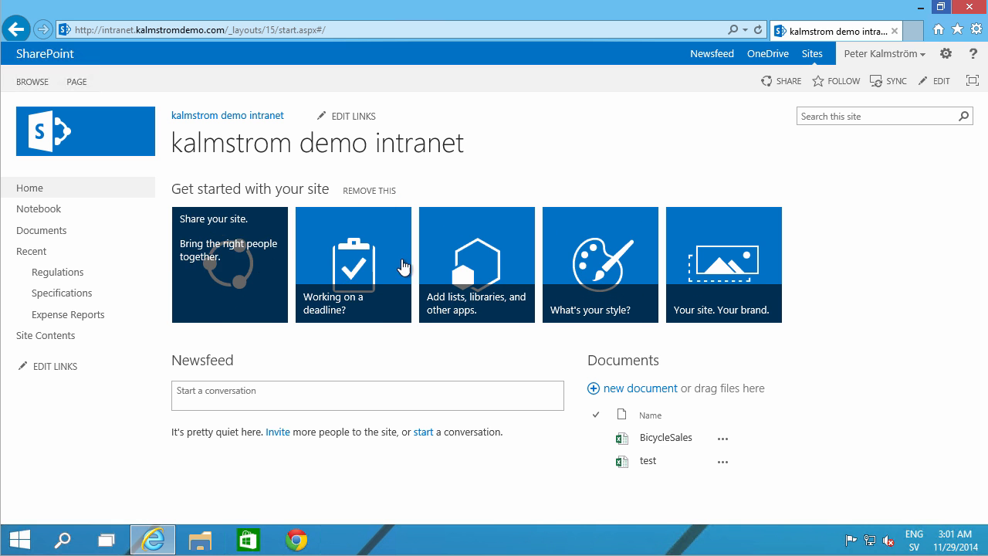
mouse_move(369, 191)
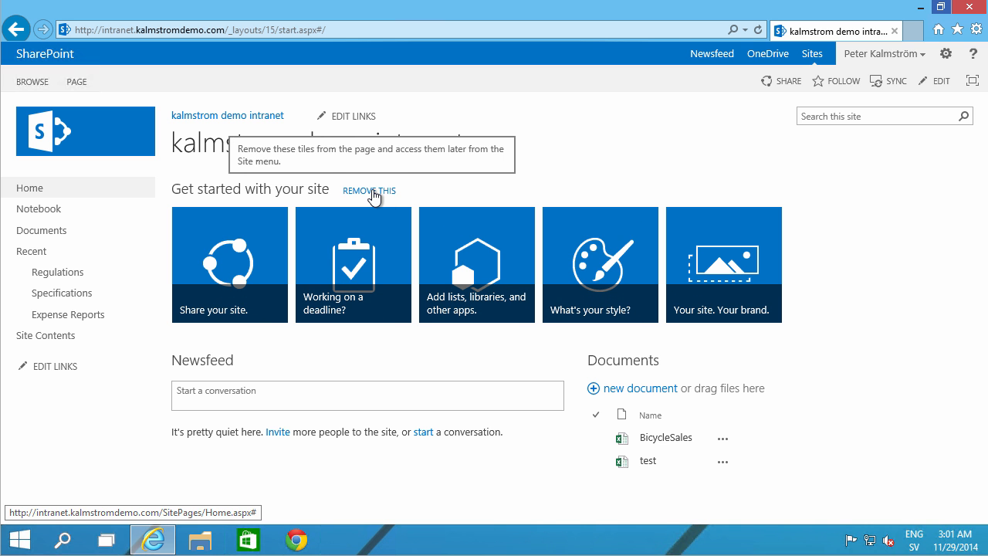
Remove the getting-started tiles, then search apps for 'promo' and choose Promoted Links.
left_click(369, 191)
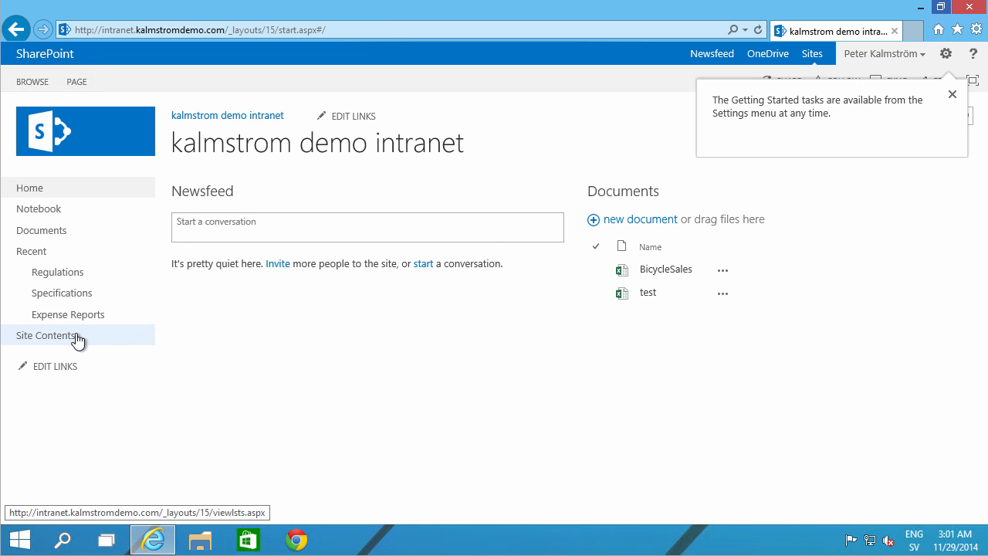
left_click(45, 335)
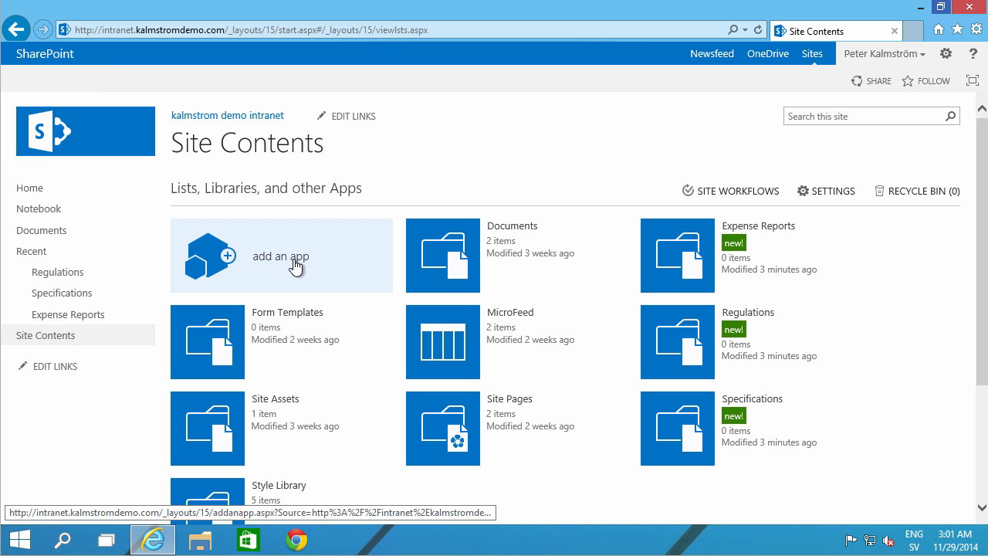
left_click(280, 256)
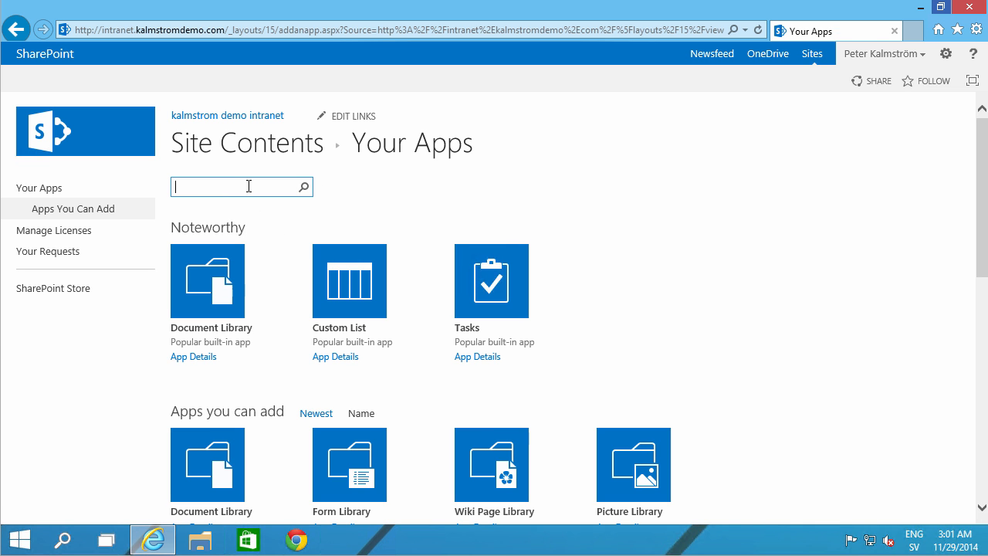
type("promo")
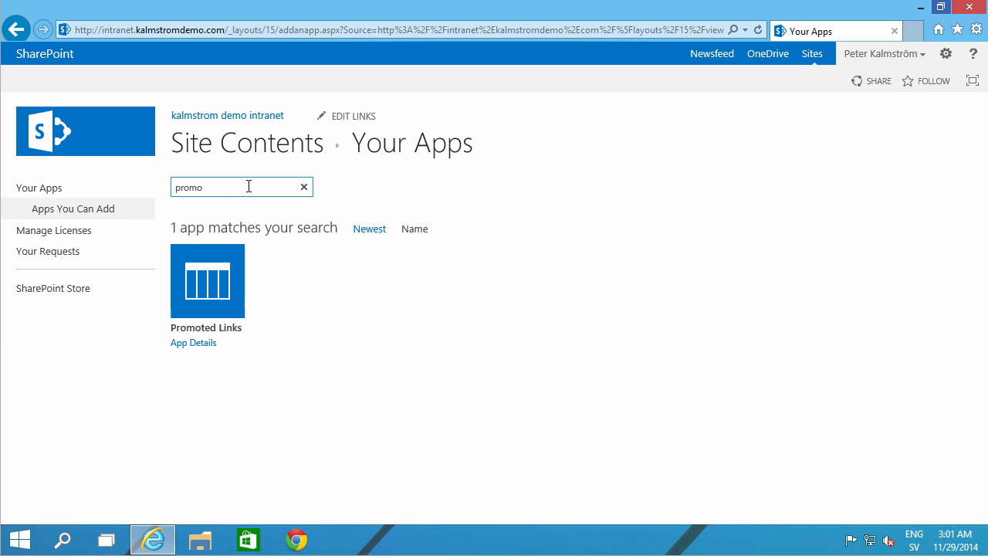
left_click(207, 280)
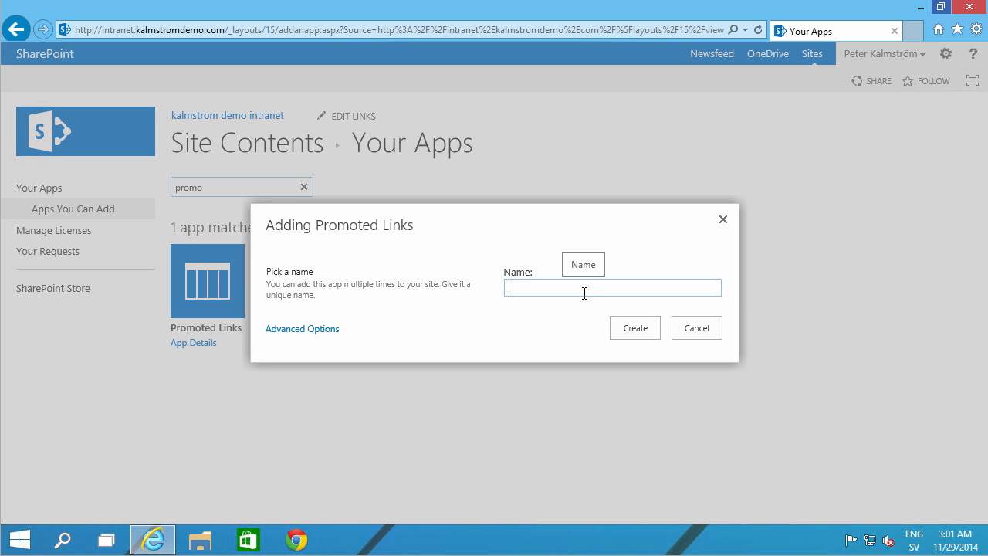
Create the 'Home Page Links' app and save the libraries nested under Documents.
type("Home Page")
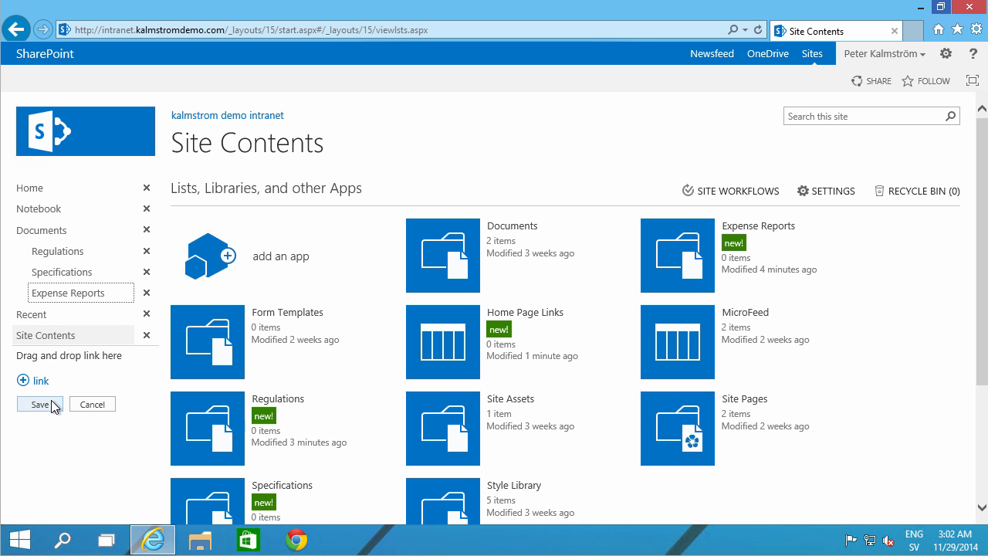
left_click(39, 404)
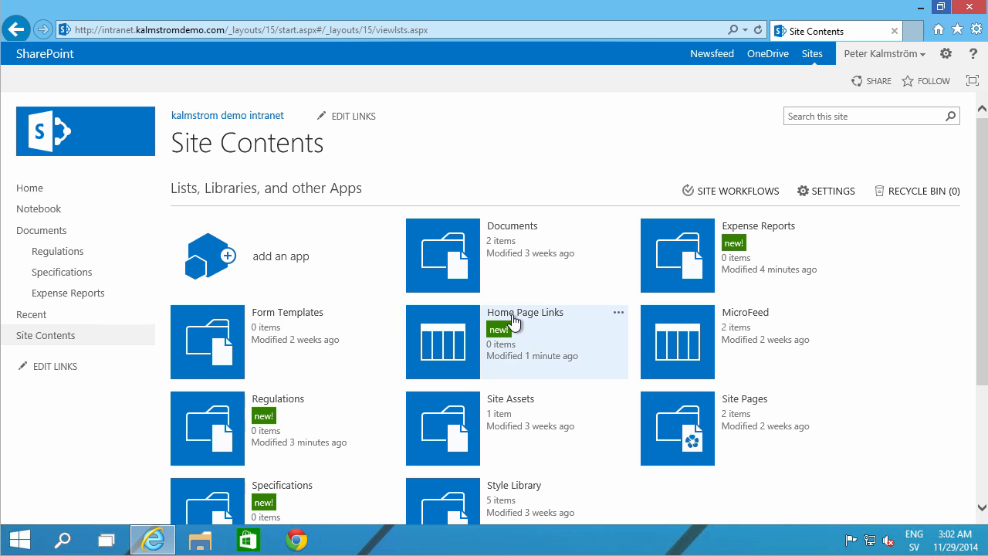
Open the Home Page Links list in its All Promoted Links view.
left_click(525, 312)
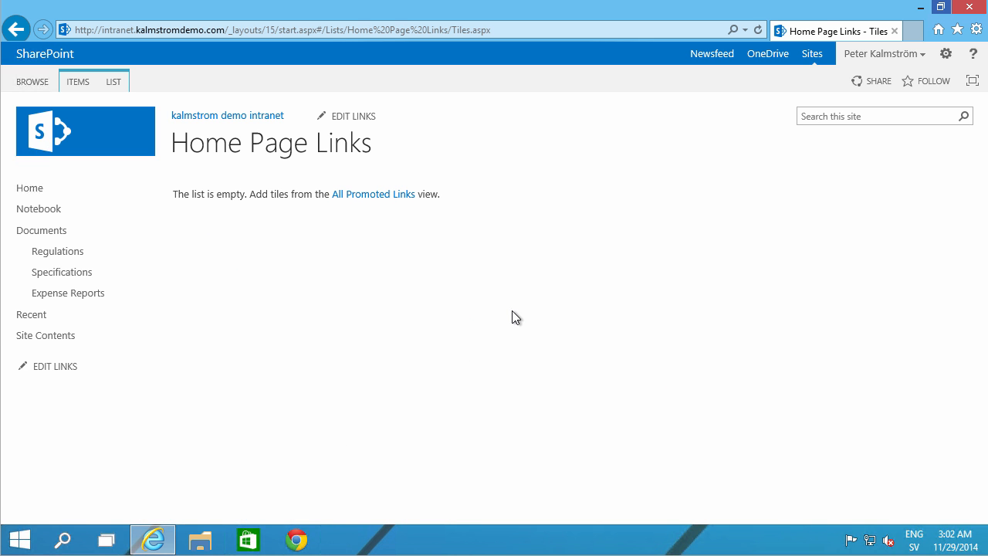
mouse_move(374, 194)
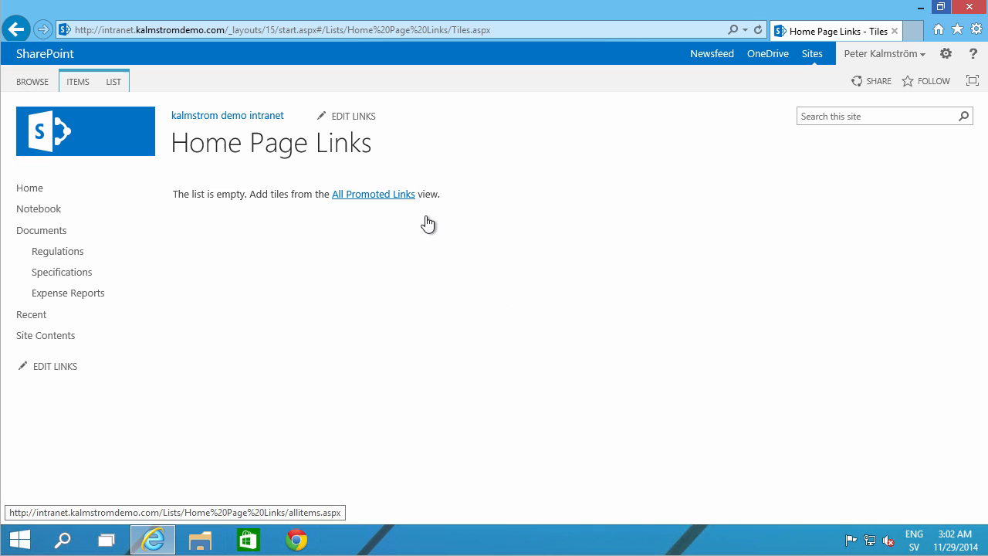
left_click(373, 194)
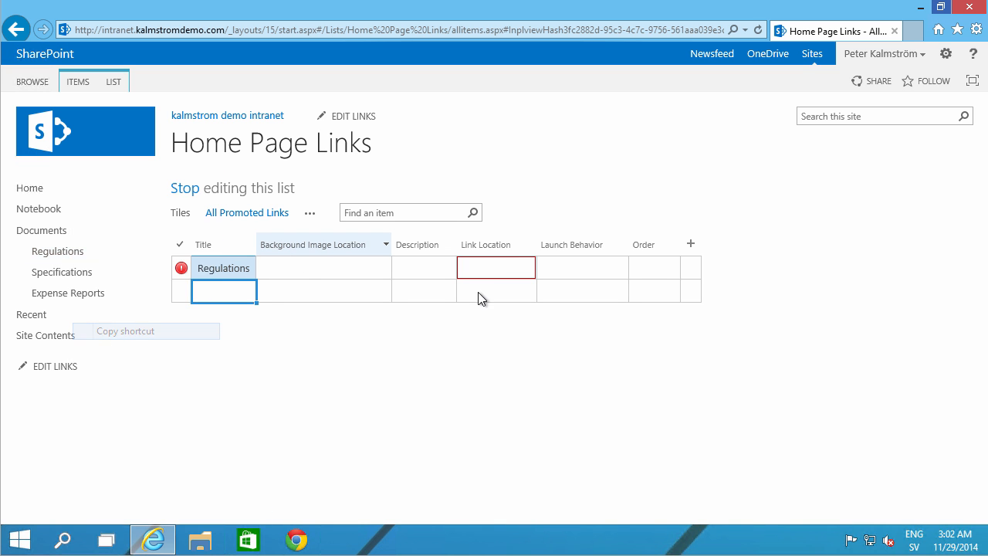
Enter library link locations and add Specifications and Expense reports items.
type("ns/AllItems.aspx")
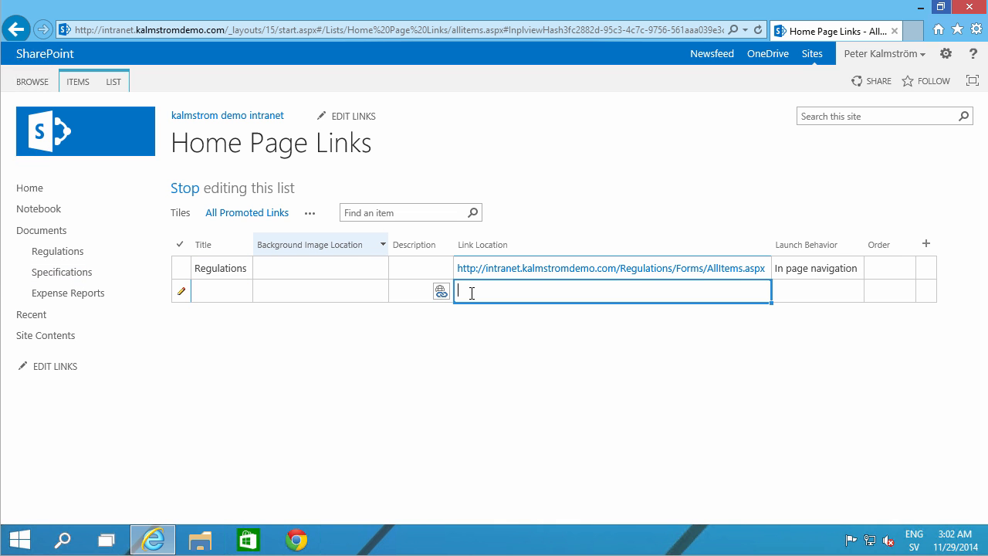
type("http://intranet.kalmstromdemo.com/Specifications/Forms/AllItems.aspx")
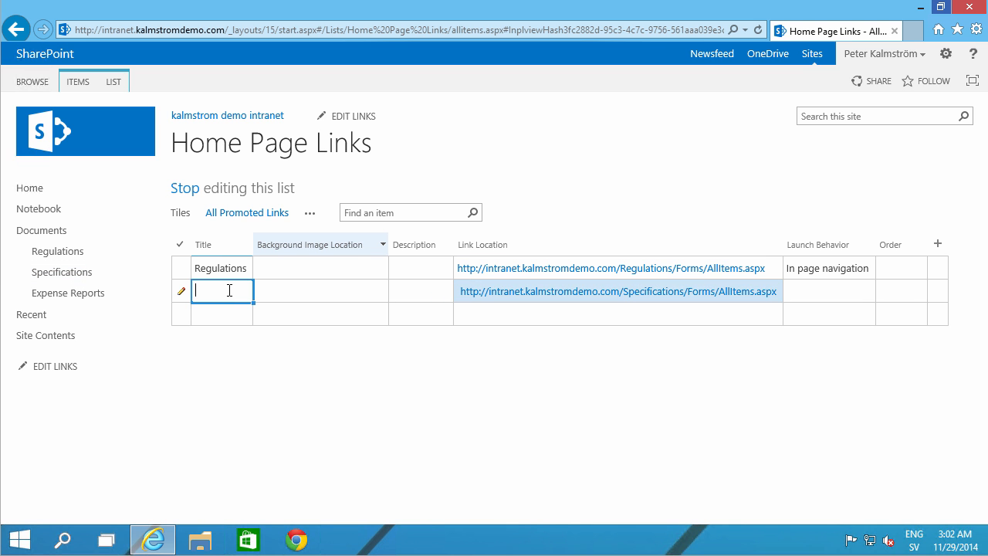
type("Specifications")
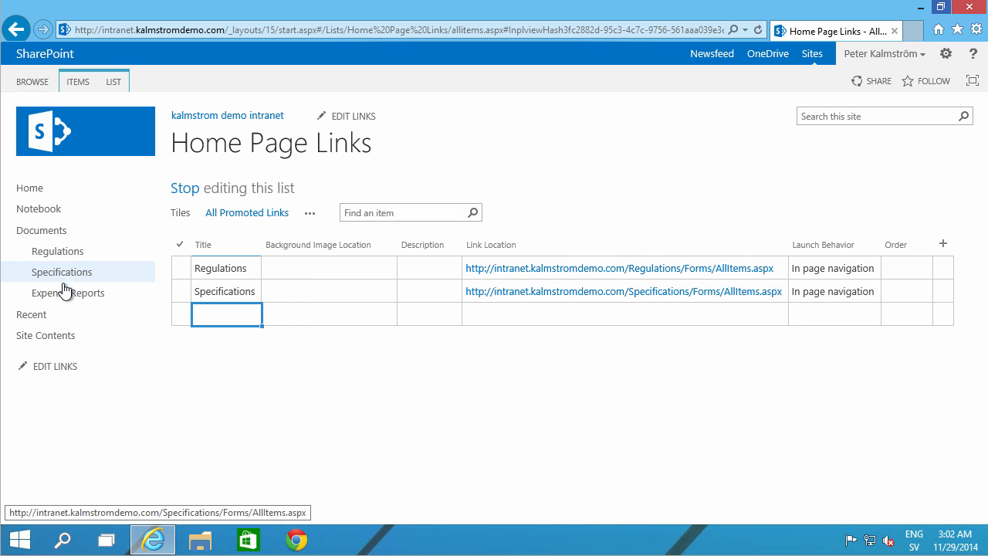
left_click(624, 313)
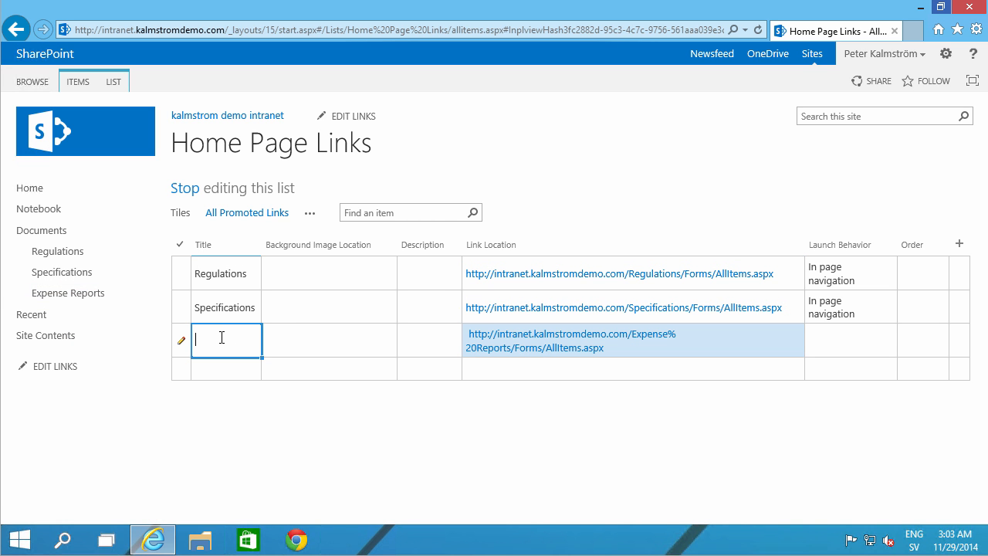
type("Expense reports")
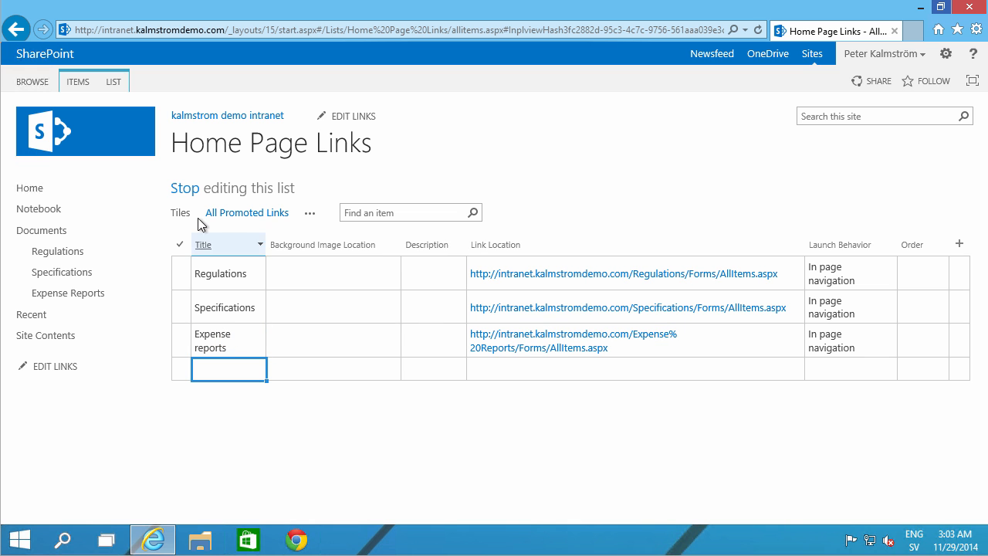
left_click(180, 212)
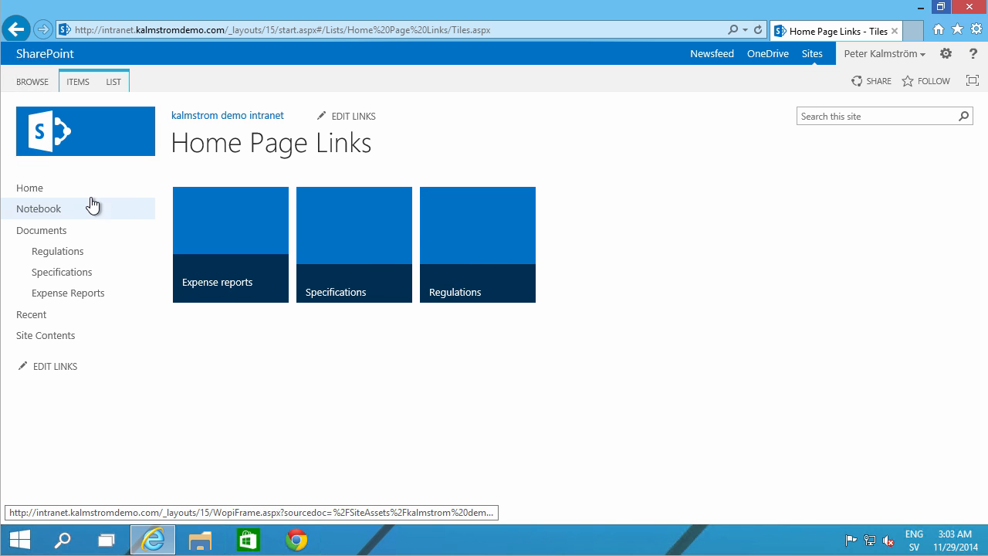
mouse_move(31, 188)
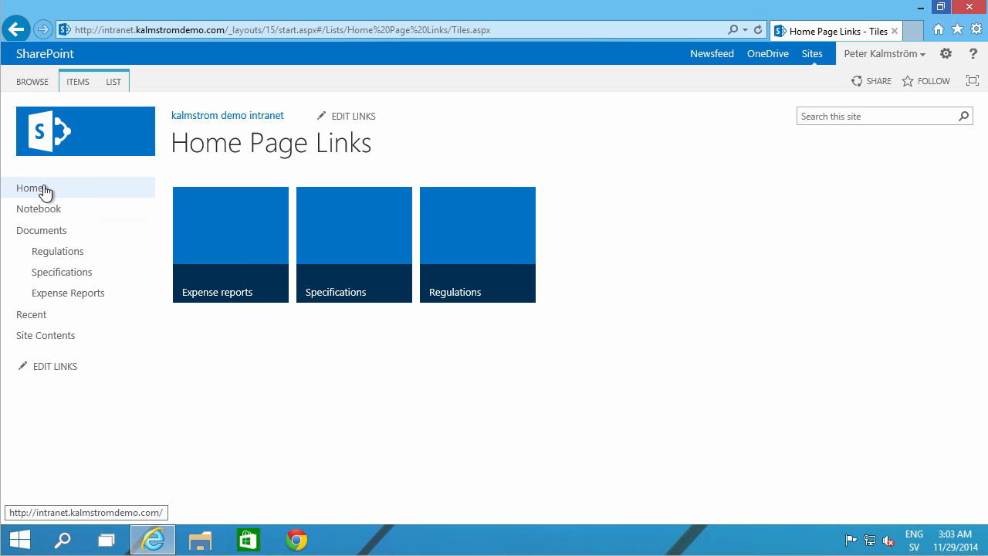
Return to the intranet home page using Home in the Quick Launch.
left_click(31, 188)
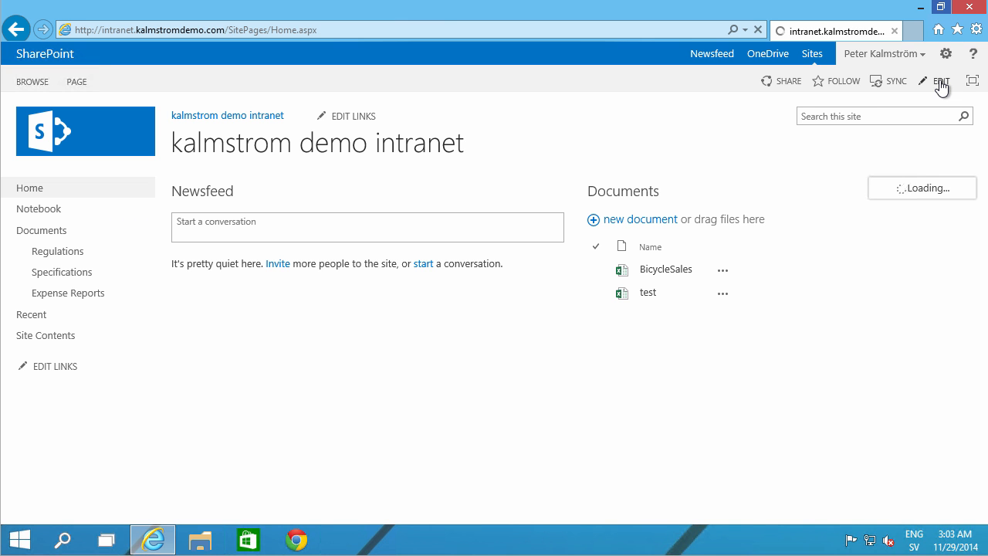
Insert the Home Page Links app part into the home page's top zone.
left_click(922, 81)
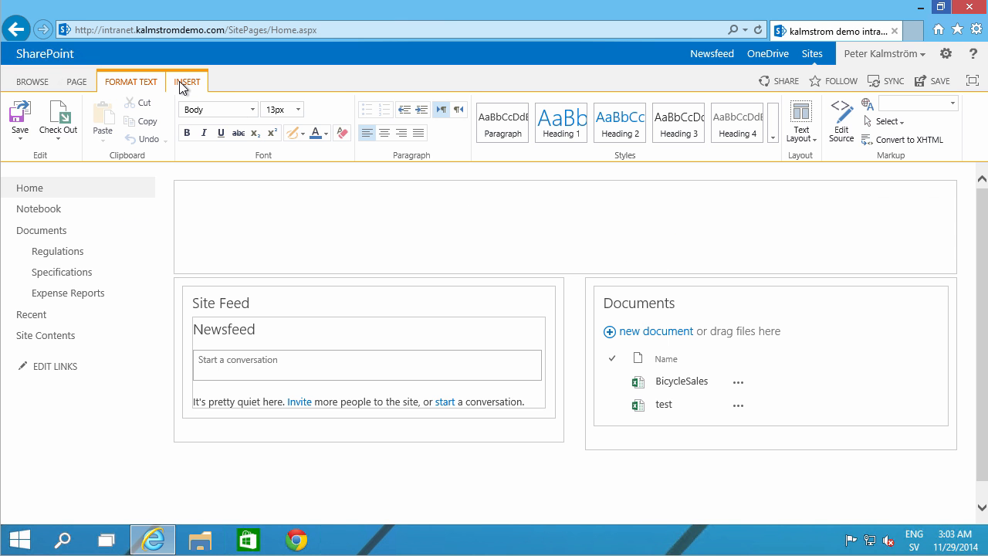
left_click(187, 81)
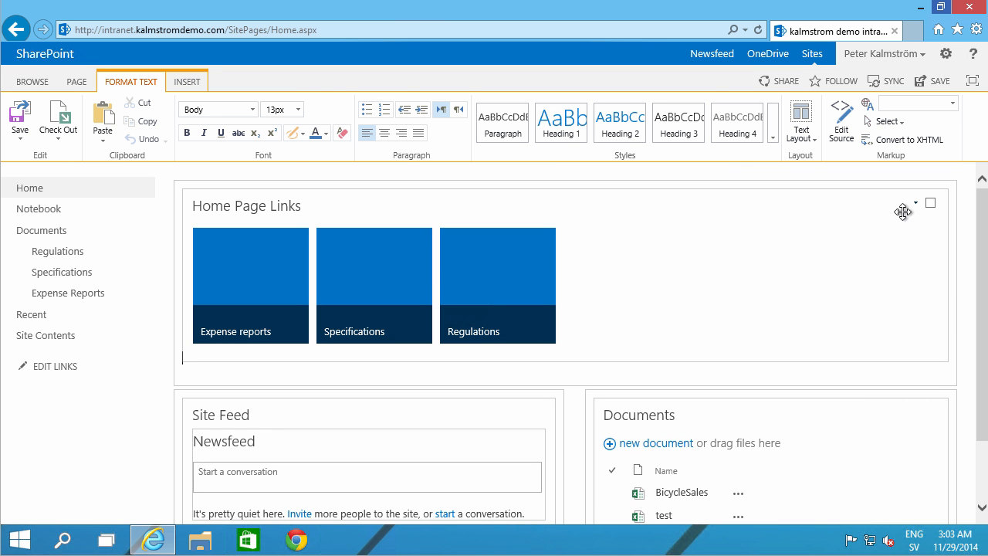
left_click(916, 202)
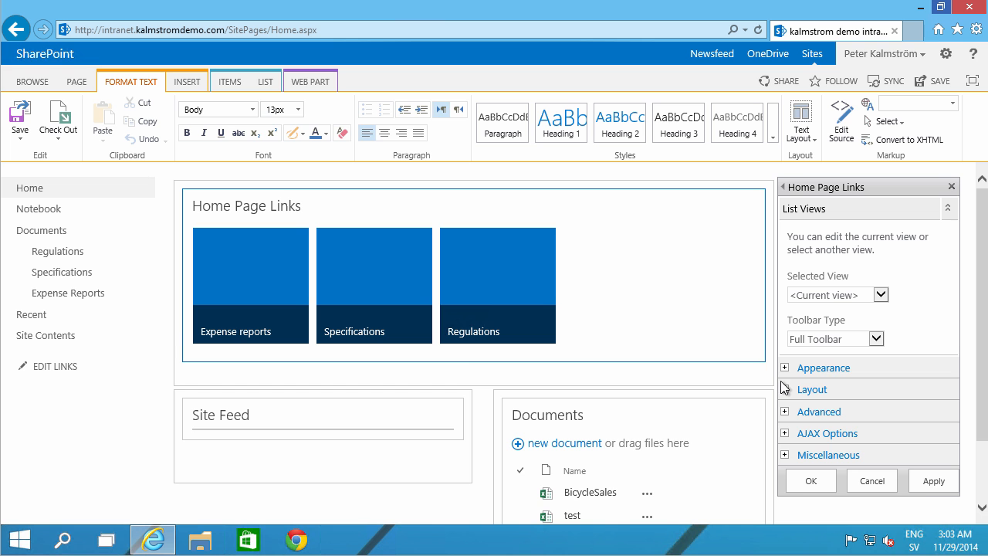
Set the Home Page Links web part's Chrome Type to None.
left_click(786, 367)
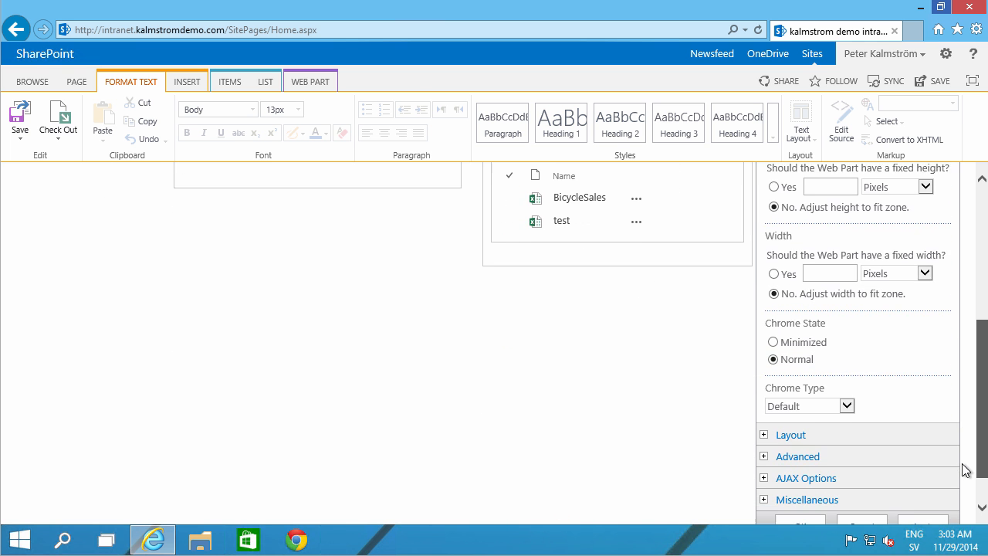
left_click(847, 406)
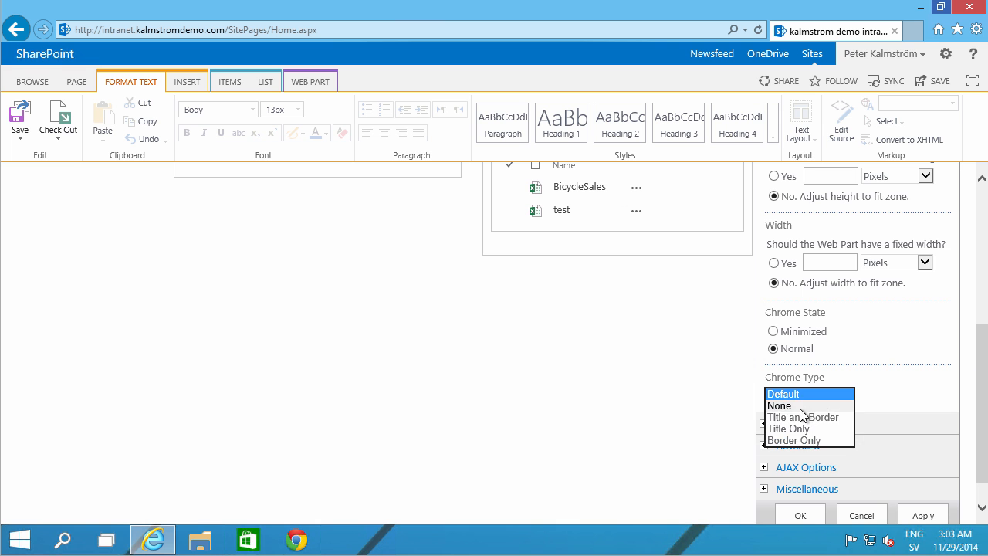
left_click(780, 406)
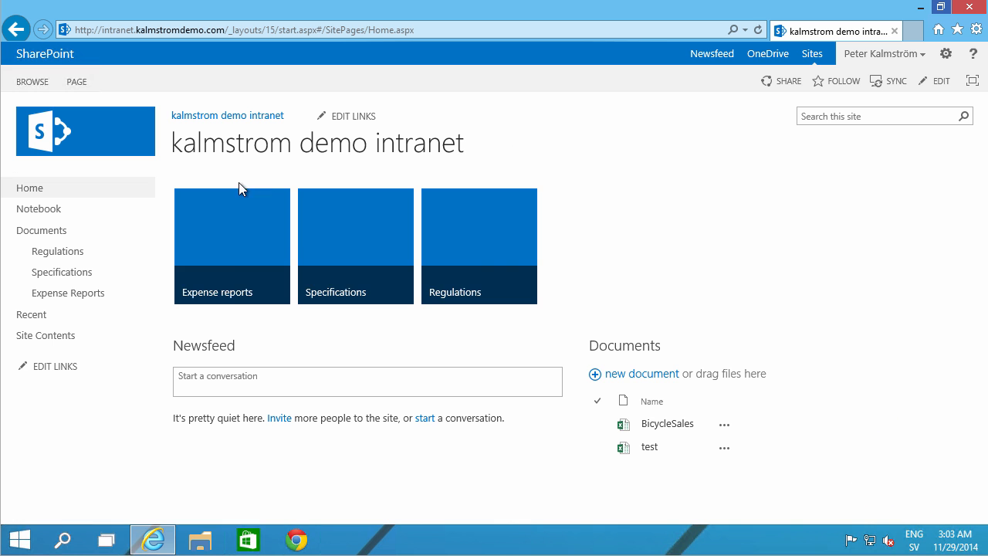
mouse_move(456, 235)
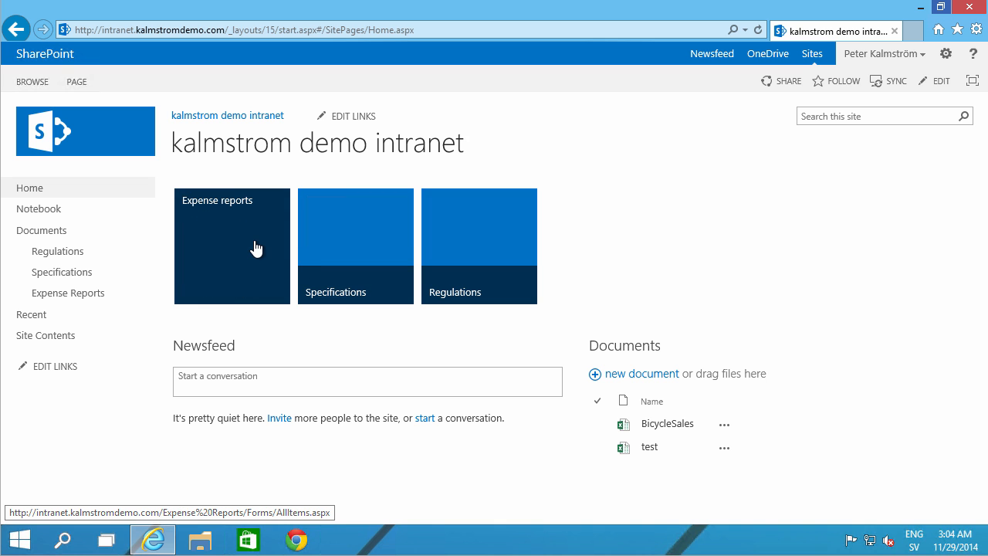
mouse_move(256, 247)
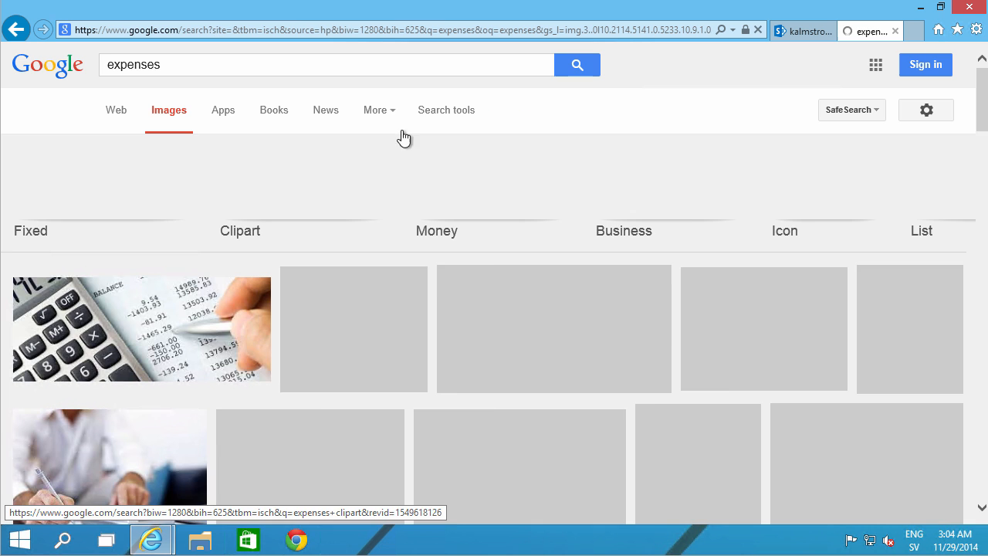
Filter images to labeled for reuse and exactly 150×150, then search 'Regulations'.
left_click(446, 110)
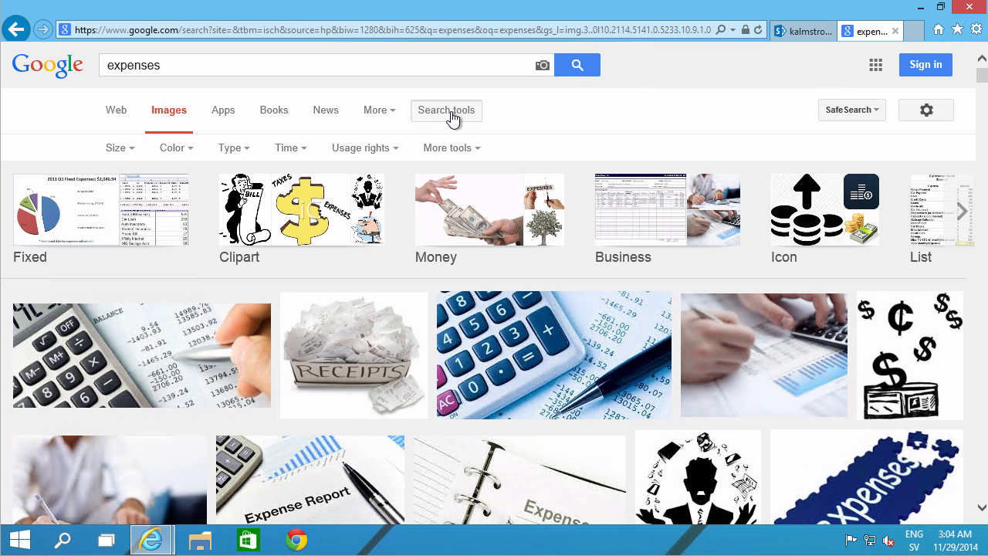
left_click(361, 147)
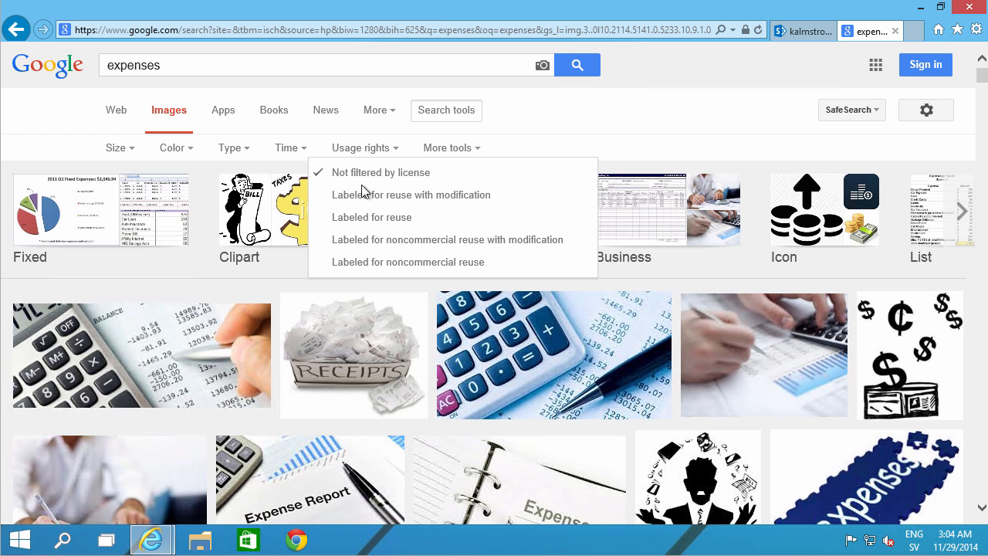
mouse_move(373, 217)
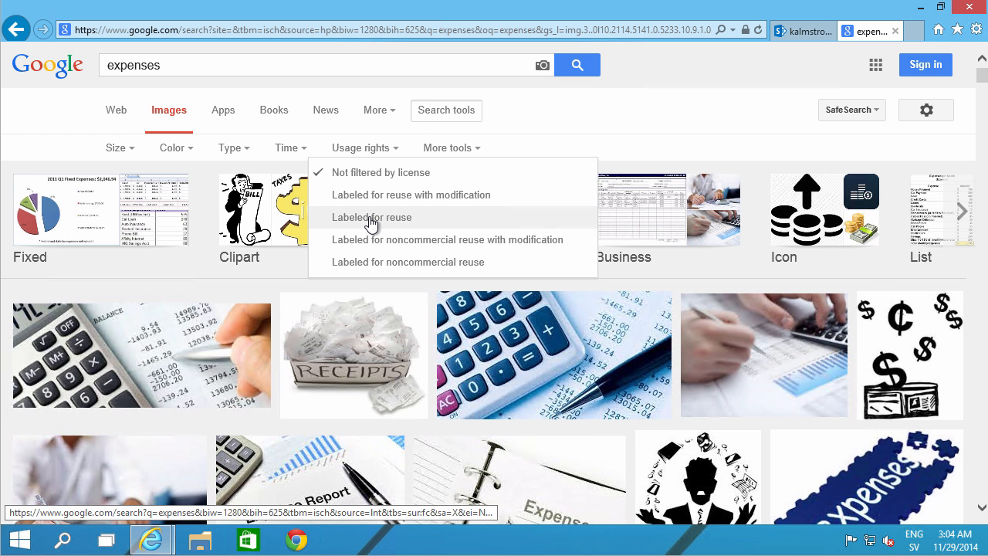
left_click(372, 217)
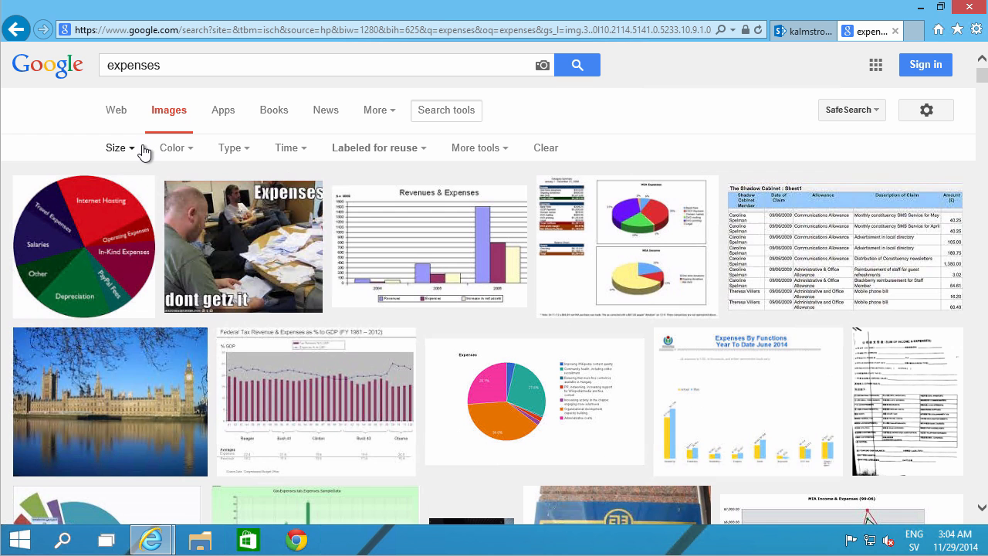
left_click(116, 148)
type("1")
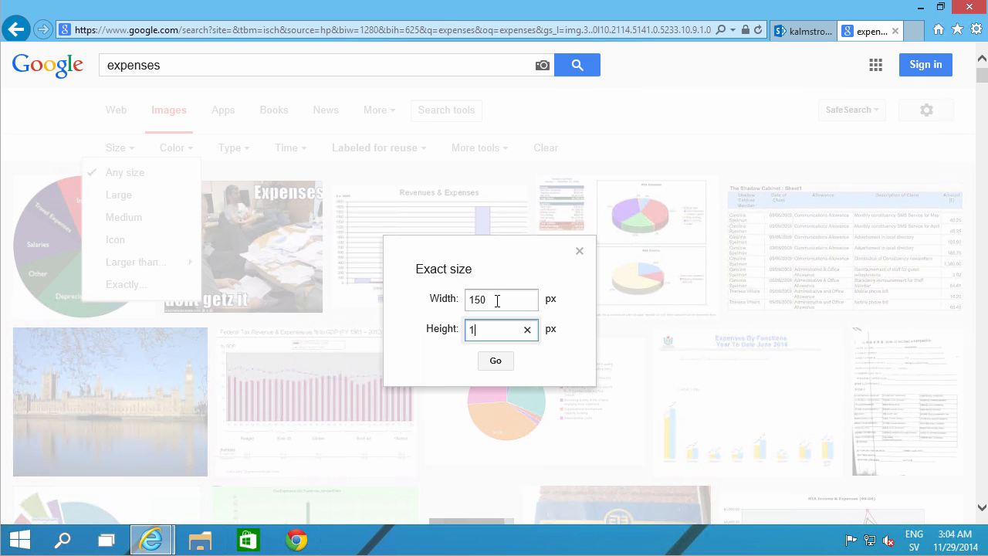
type("50")
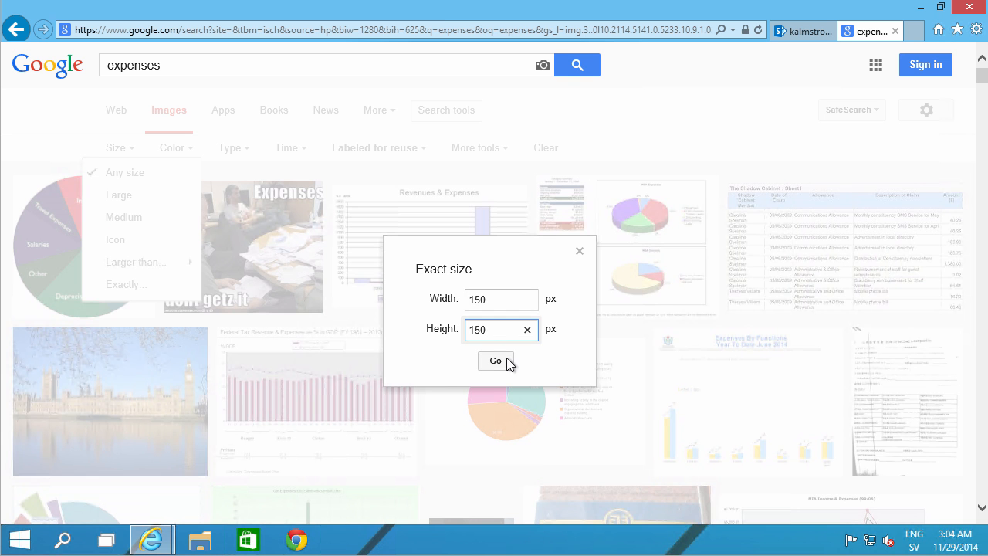
left_click(495, 360)
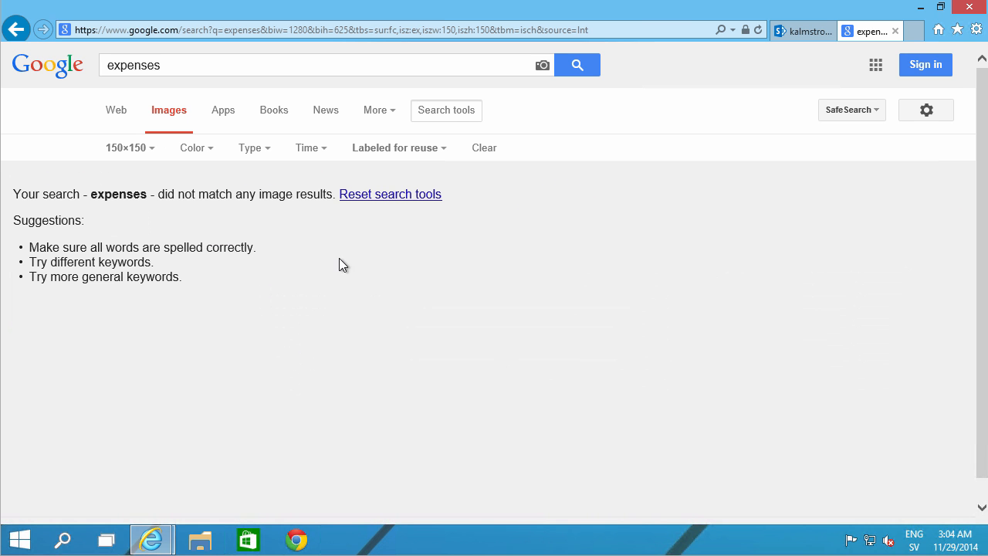
type("Regulations")
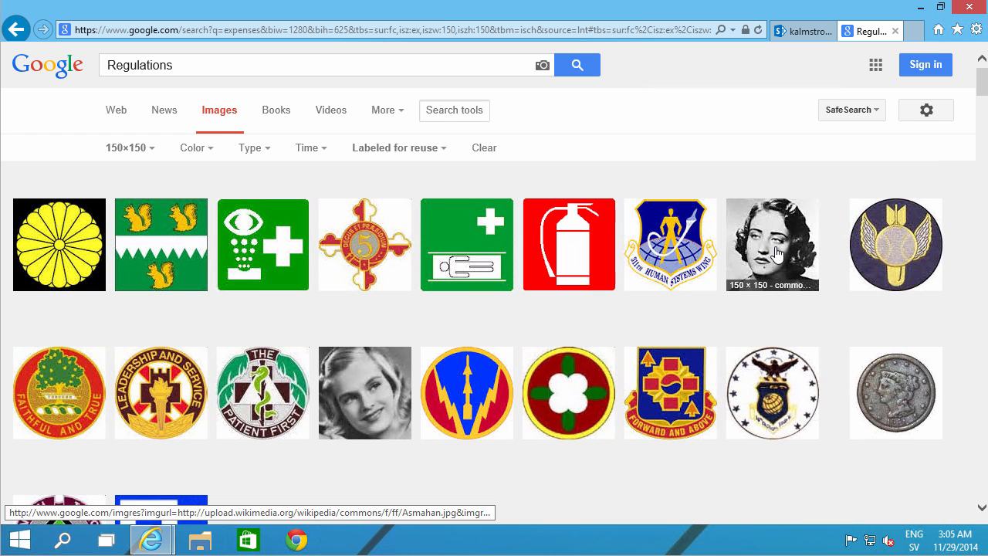
Save the 150×150 portrait image to Pictures and return to the intranet site.
right_click(761, 252)
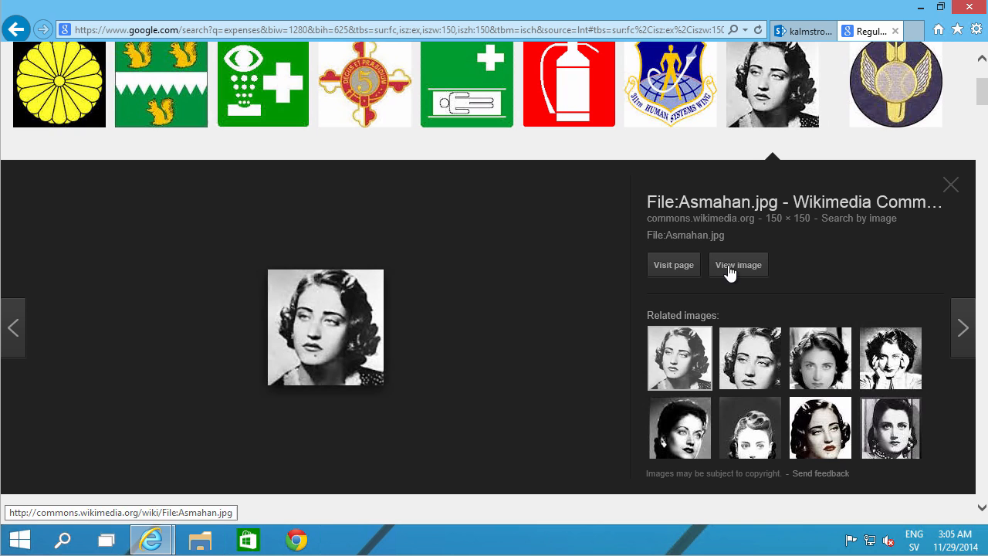
left_click(738, 264)
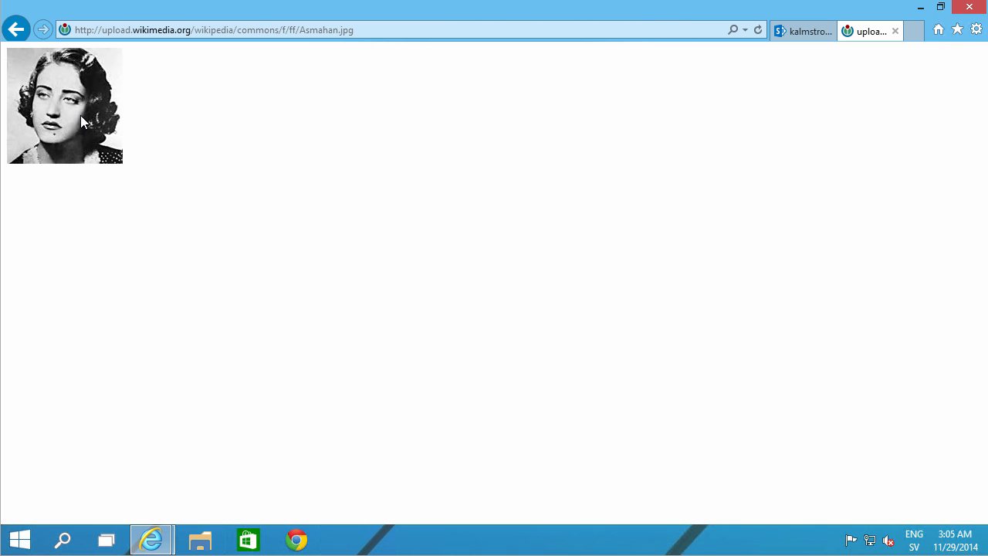
right_click(84, 122)
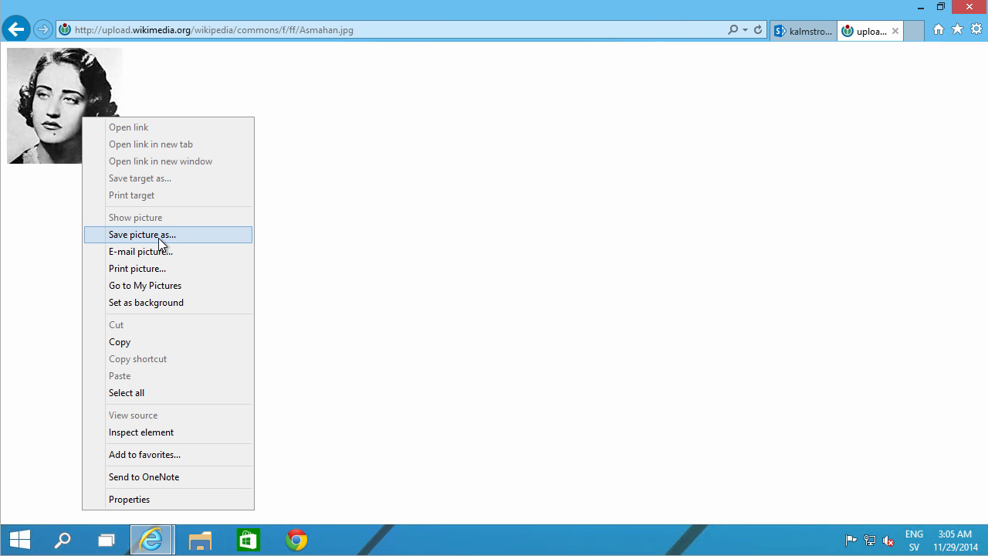
left_click(142, 234)
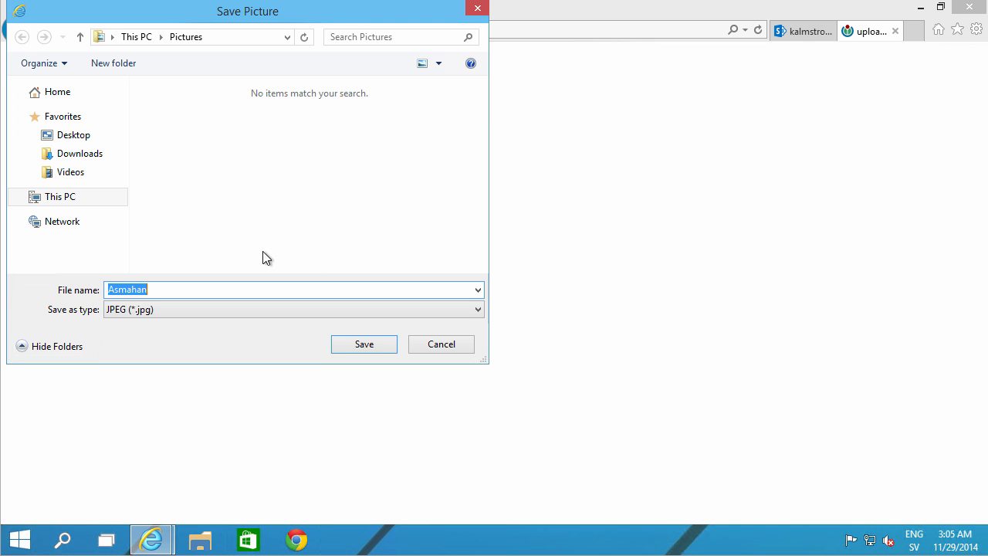
mouse_move(803, 41)
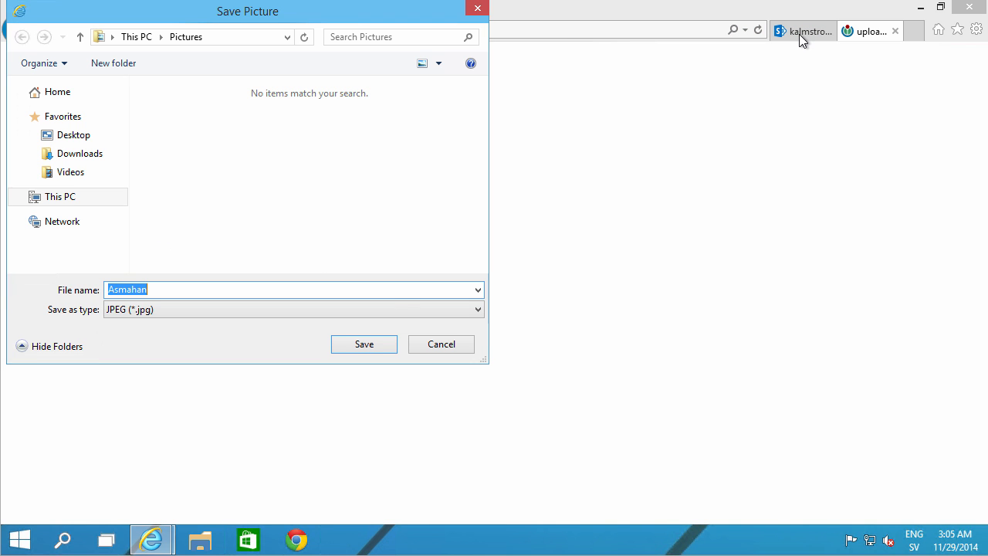
left_click(441, 343)
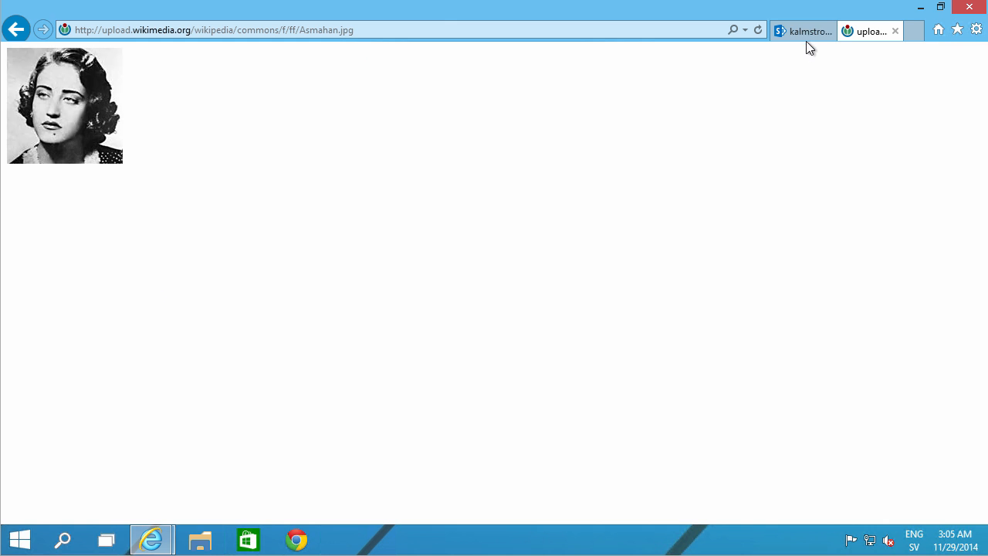
left_click(803, 30)
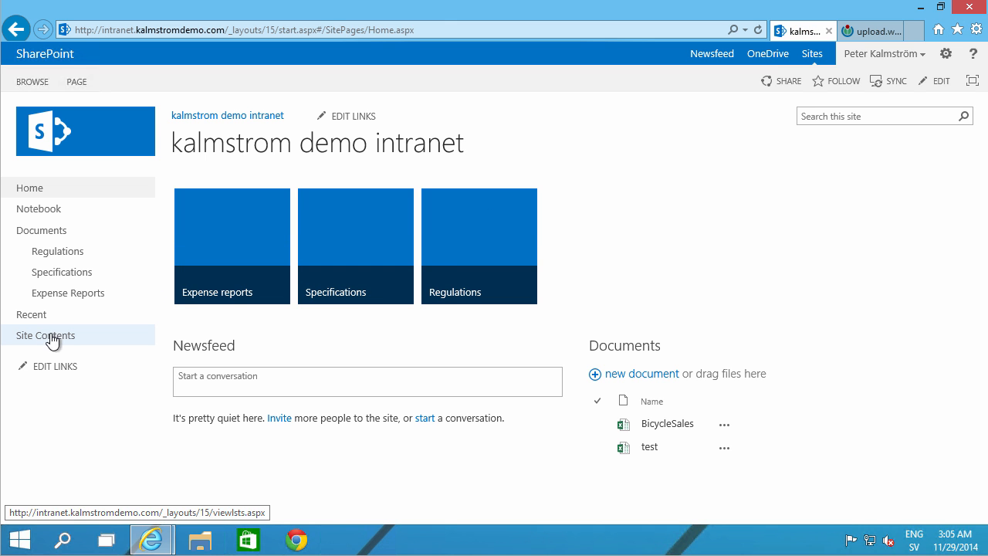
Open the Site Assets library from Site Contents.
left_click(45, 336)
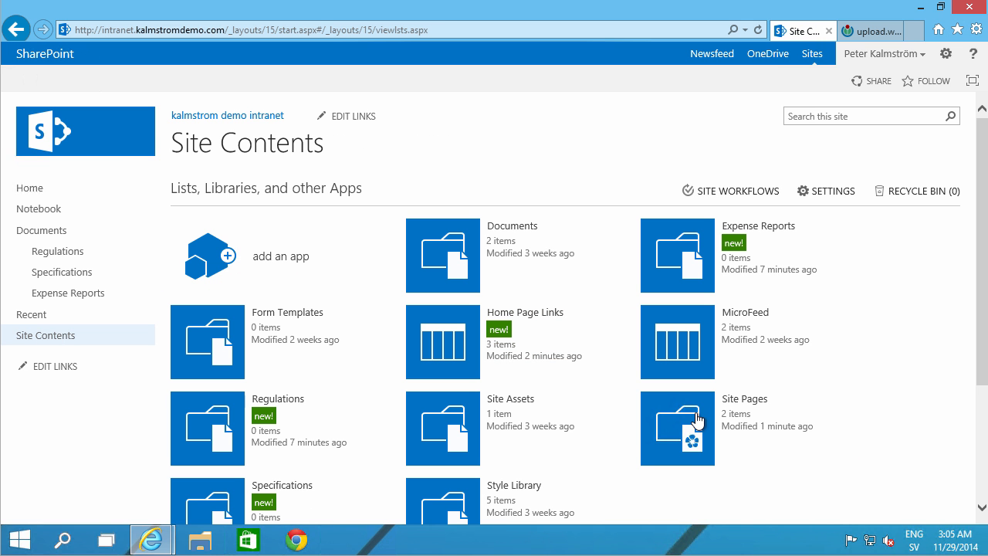
left_click(442, 428)
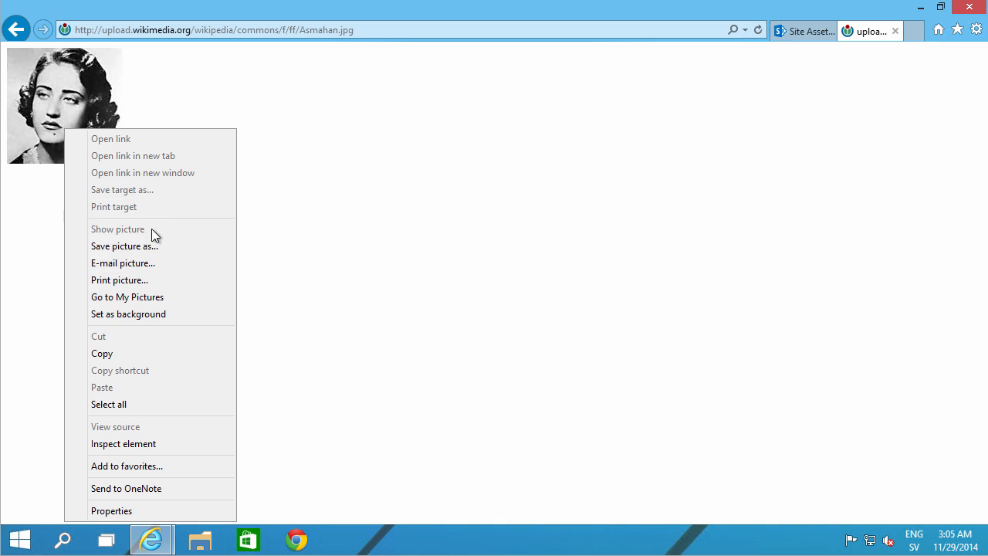
Save the portrait picture into the intranet's Site Assets library as 'Regulations'.
left_click(124, 246)
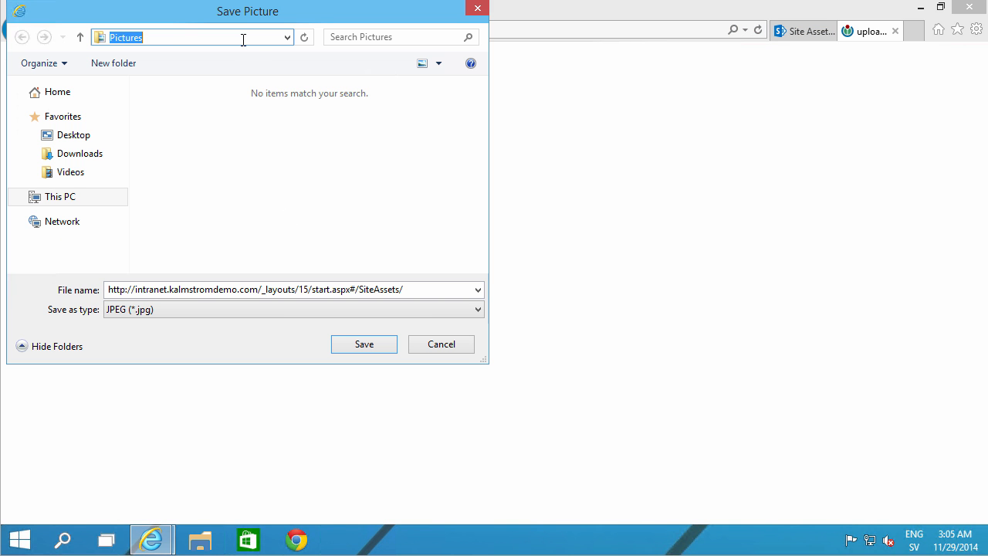
left_click(363, 344)
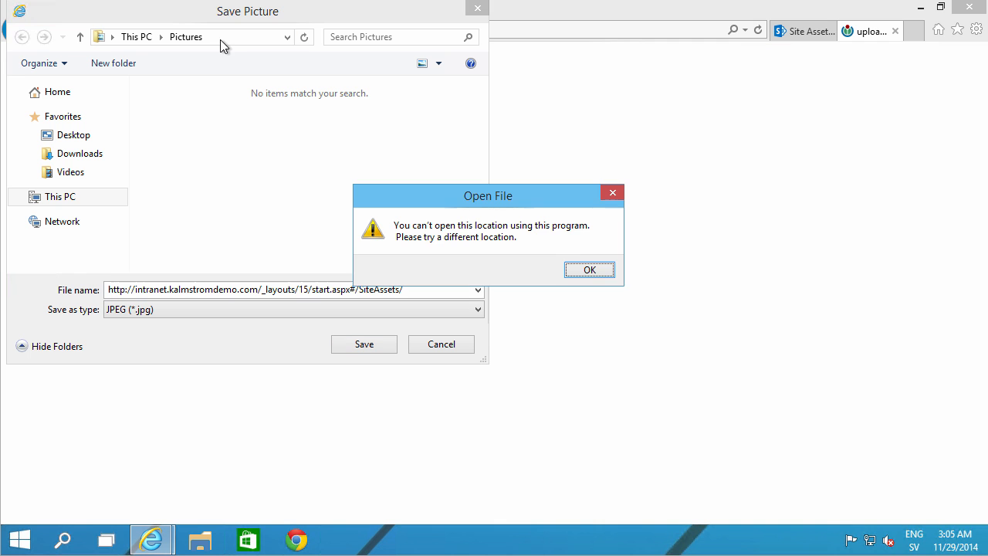
left_click(590, 269)
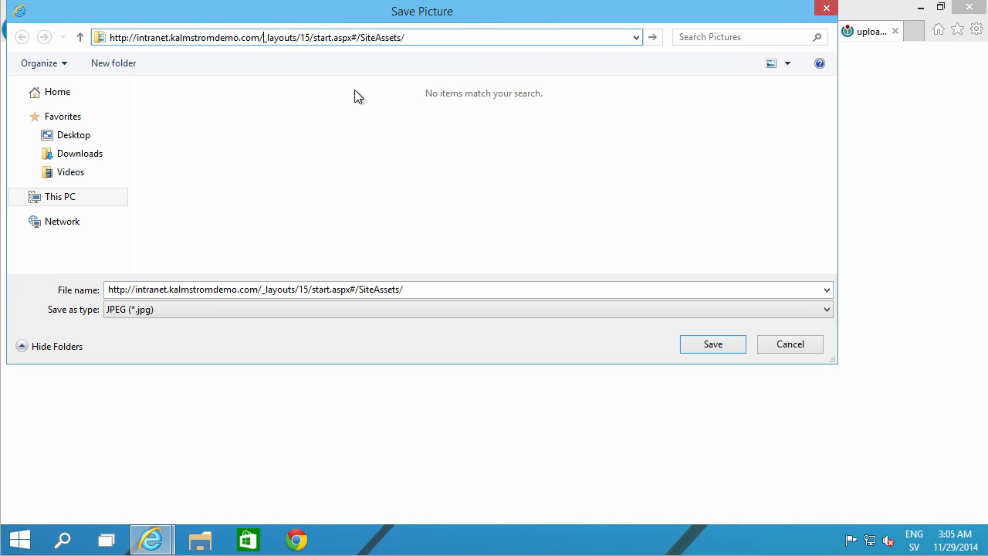
double_click(313, 37)
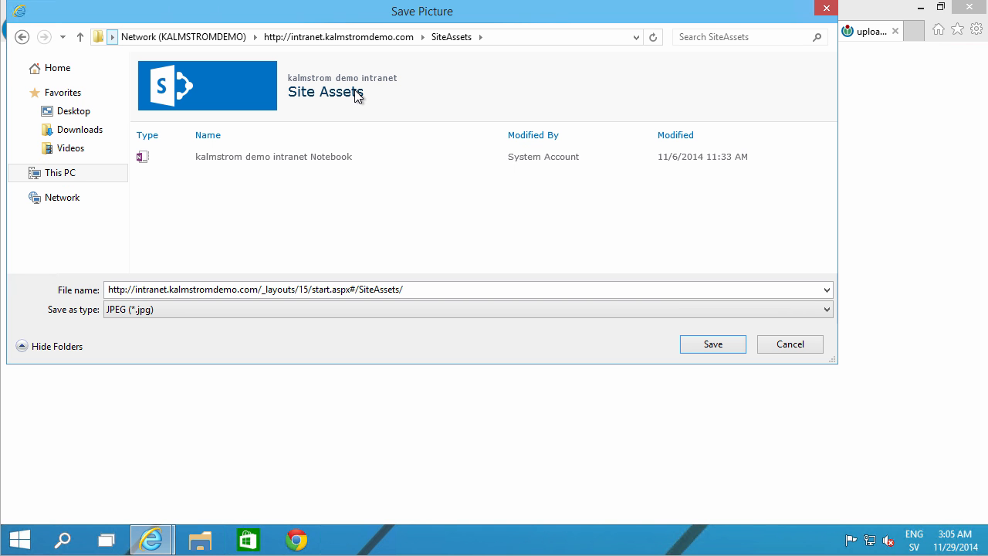
type("Regula")
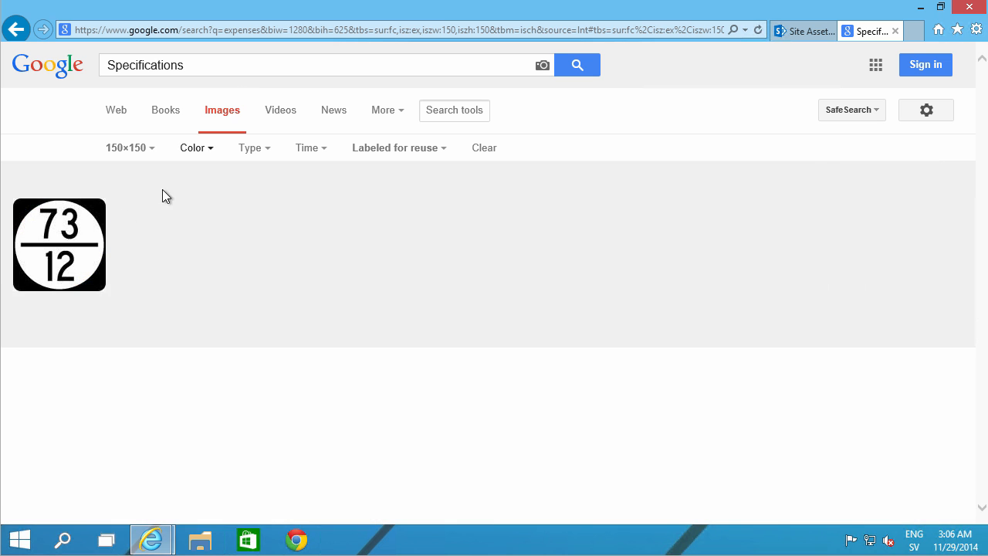
Save the full-size 73/12 circle sign image to Site Assets as PNG 'Specifications'.
left_click(59, 245)
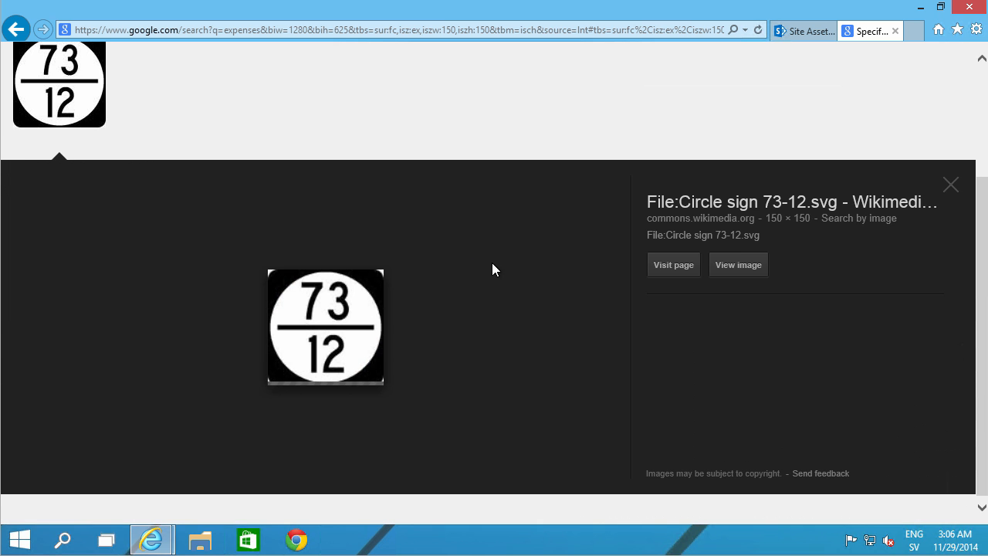
left_click(737, 264)
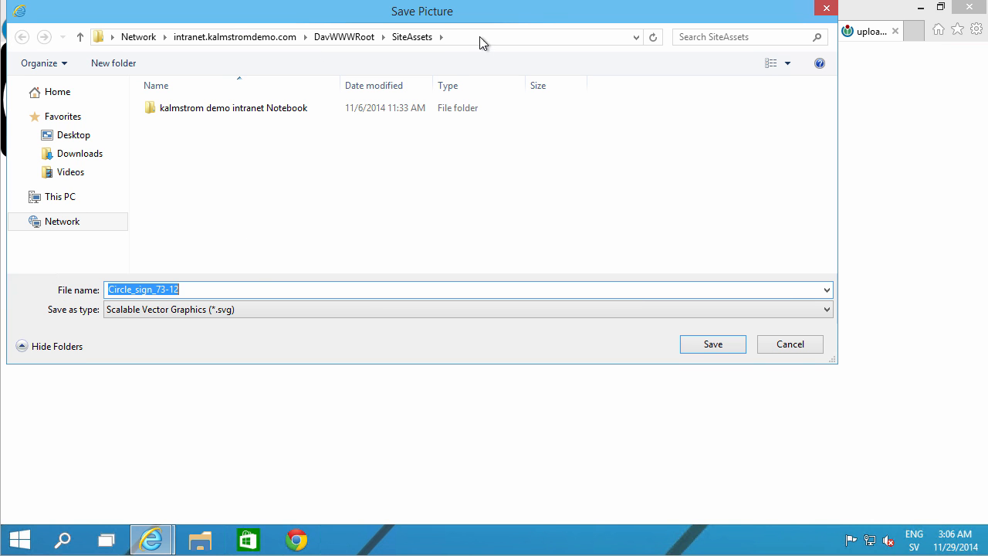
left_click(826, 309)
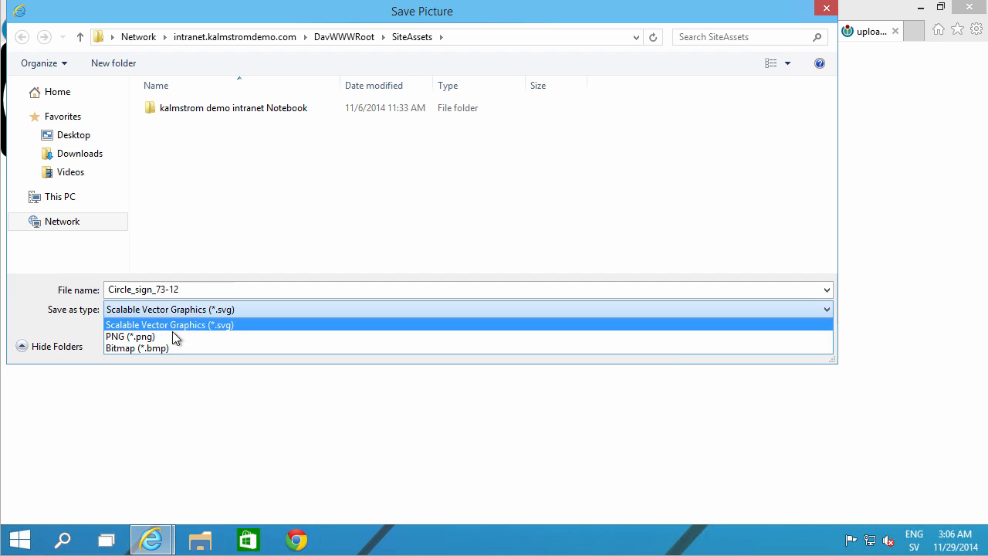
left_click(130, 336)
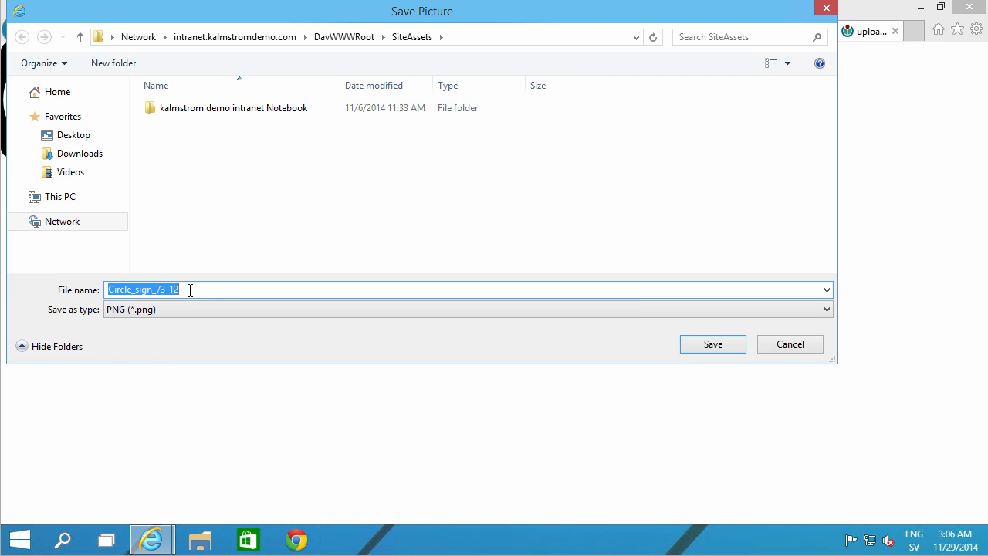
type("Specifications")
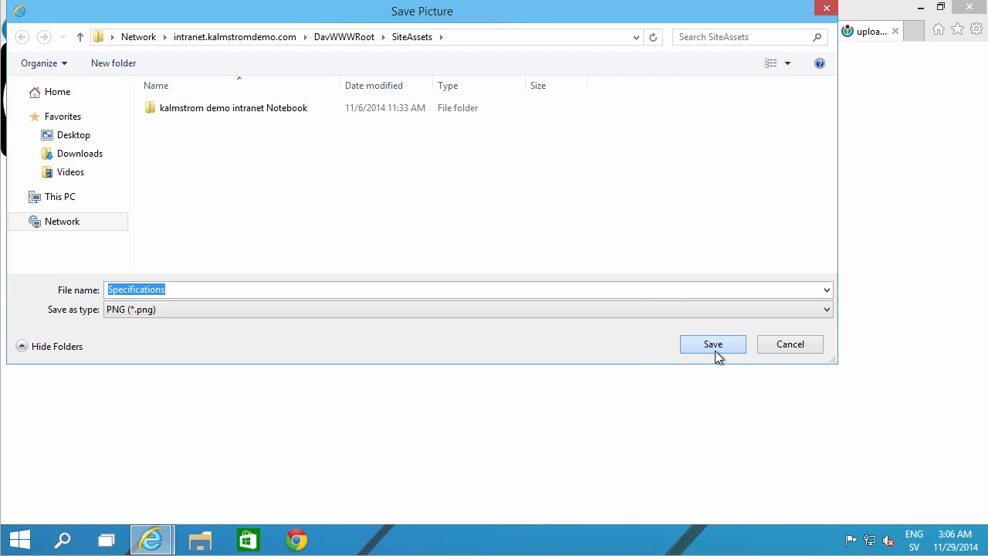
left_click(713, 345)
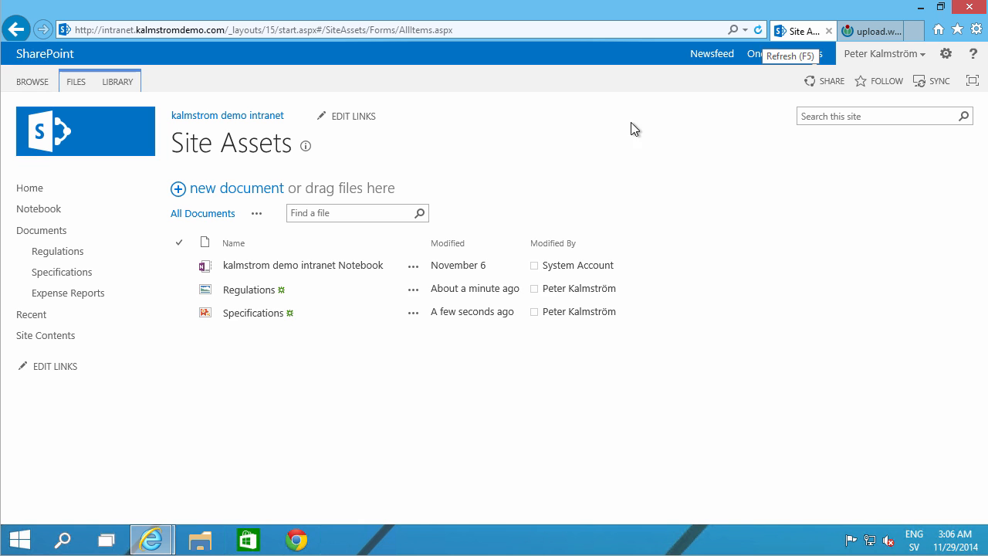
mouse_move(343, 358)
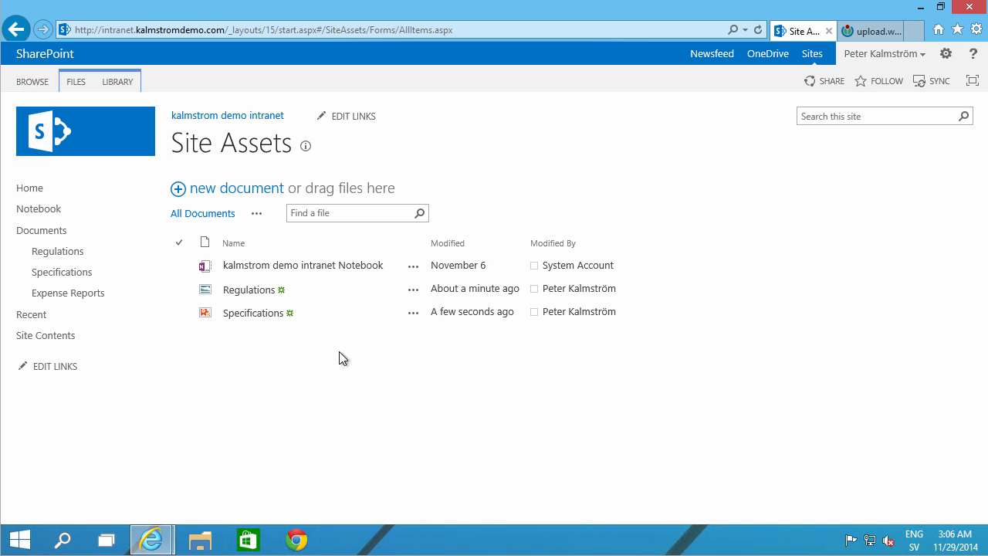
mouse_move(812, 53)
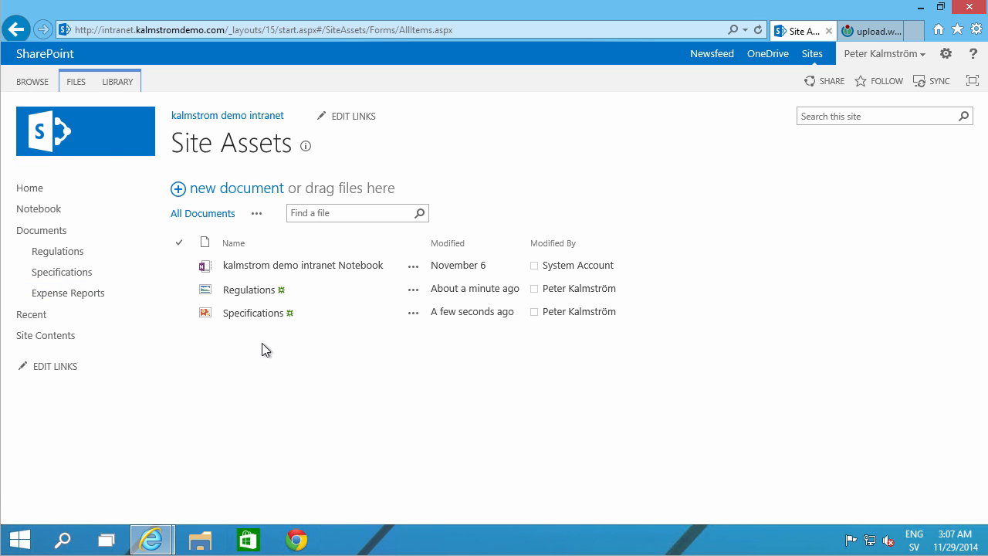
Go back to the Google image results and launch PowerPoint 2013 from Start.
left_click(870, 30)
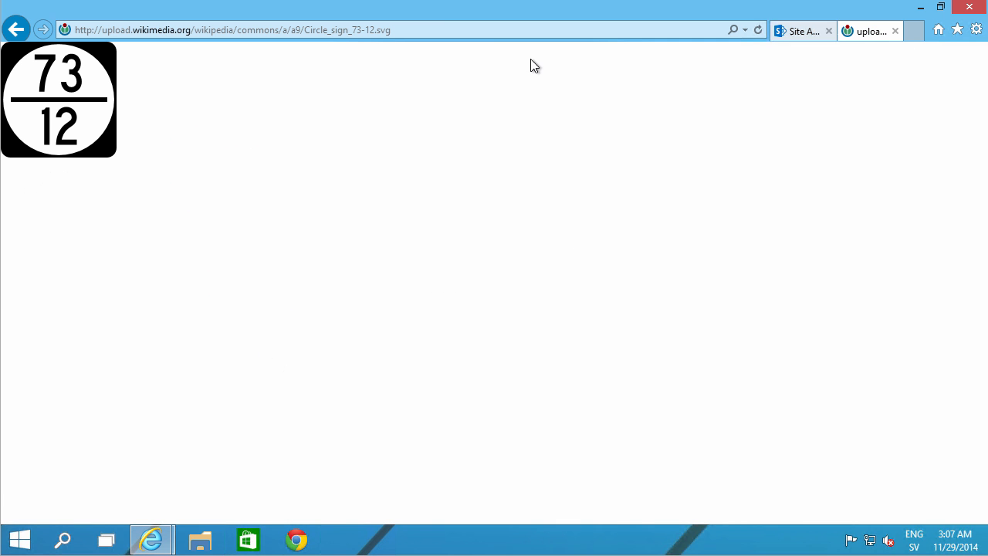
left_click(19, 539)
type("power")
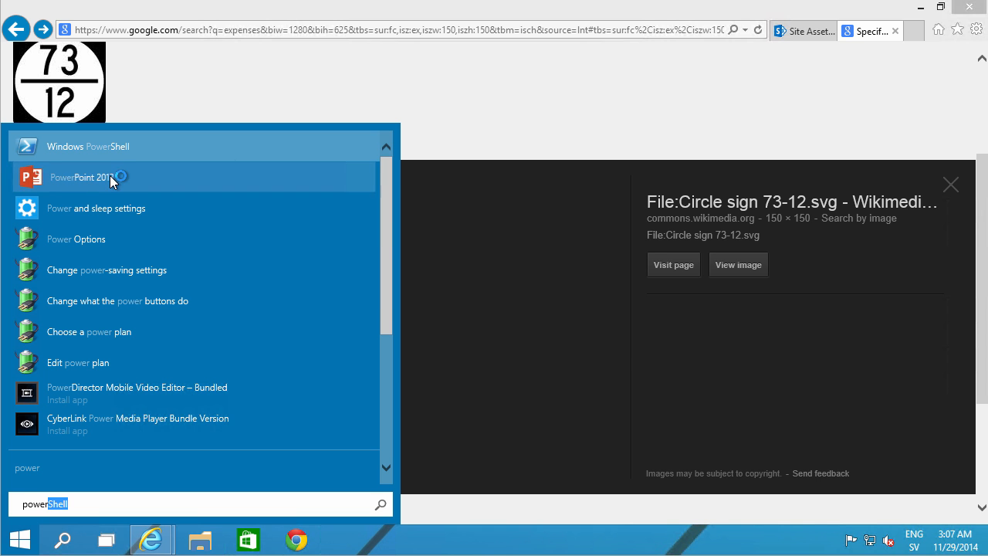
left_click(76, 177)
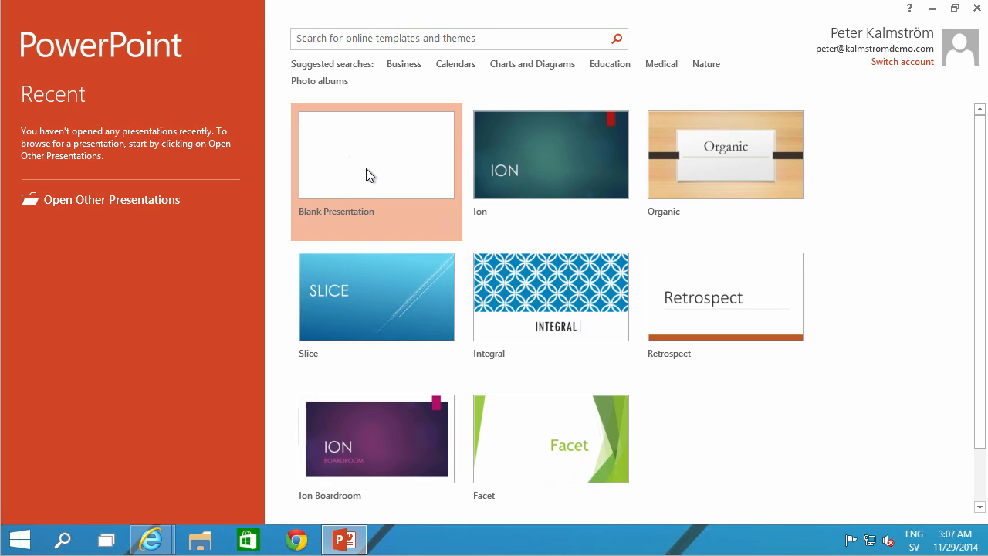
Create a blank presentation with a custom 150px by 150px slide size.
left_click(376, 155)
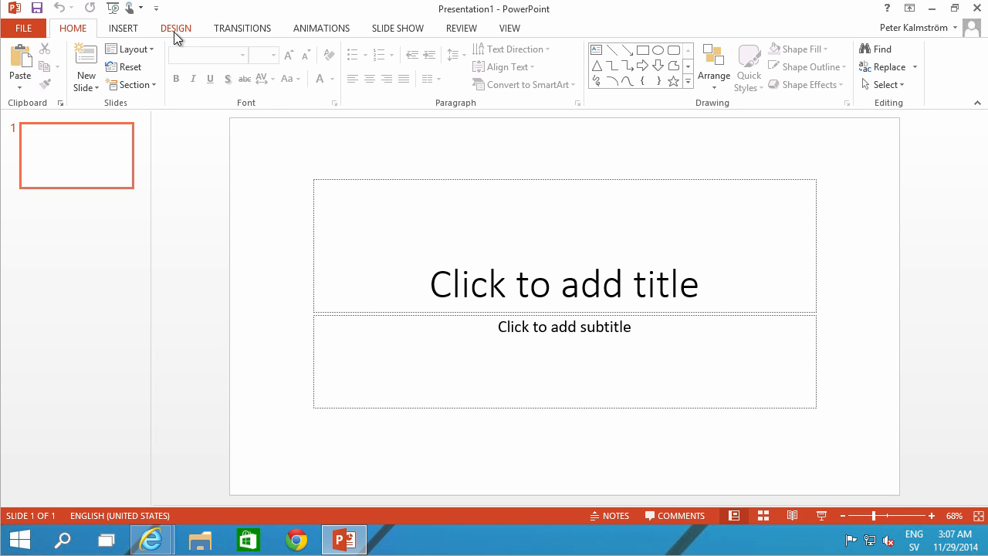
left_click(176, 27)
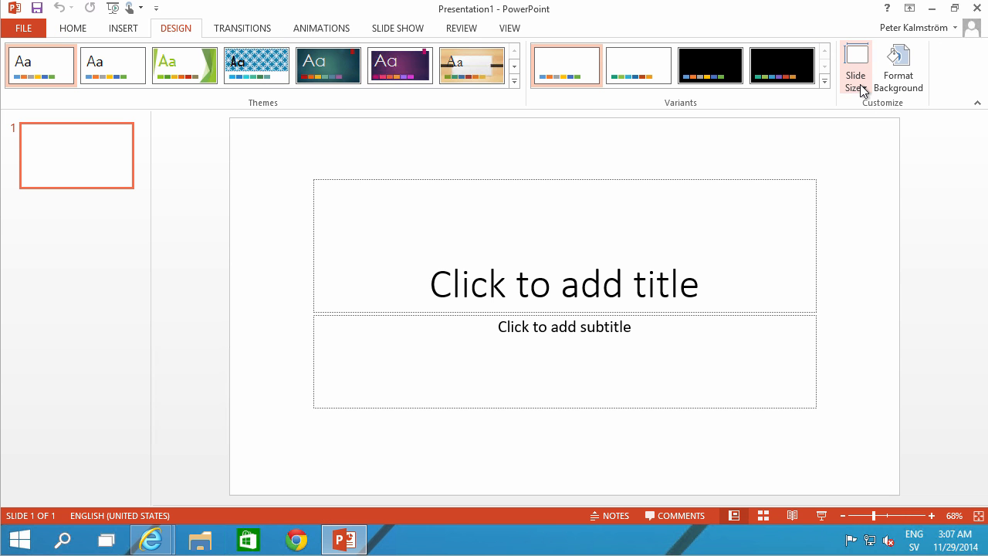
left_click(856, 65)
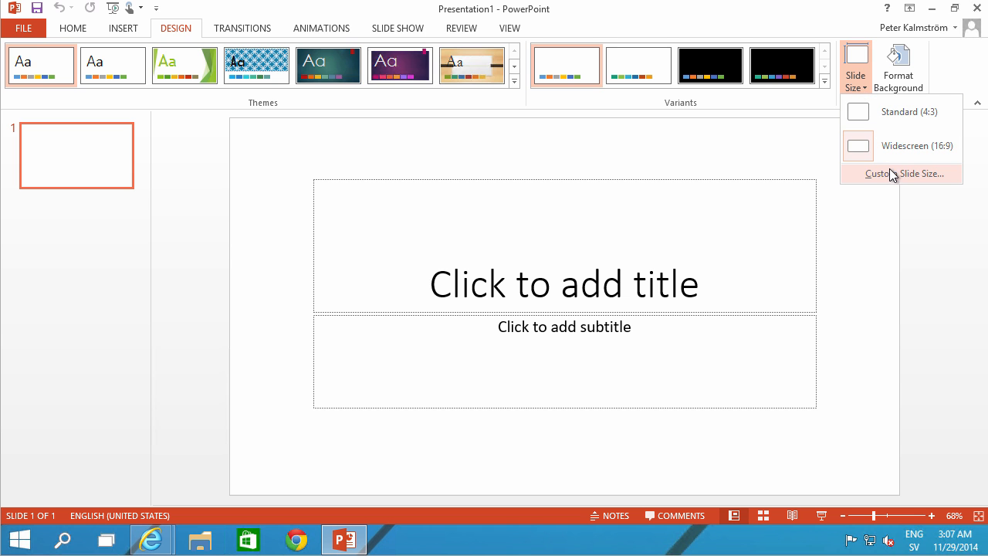
left_click(902, 173)
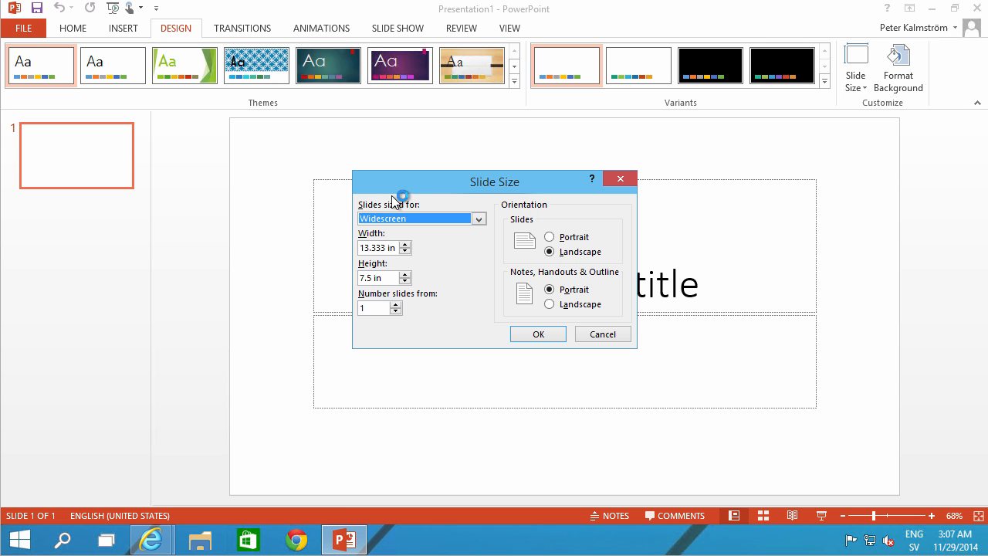
mouse_move(400, 247)
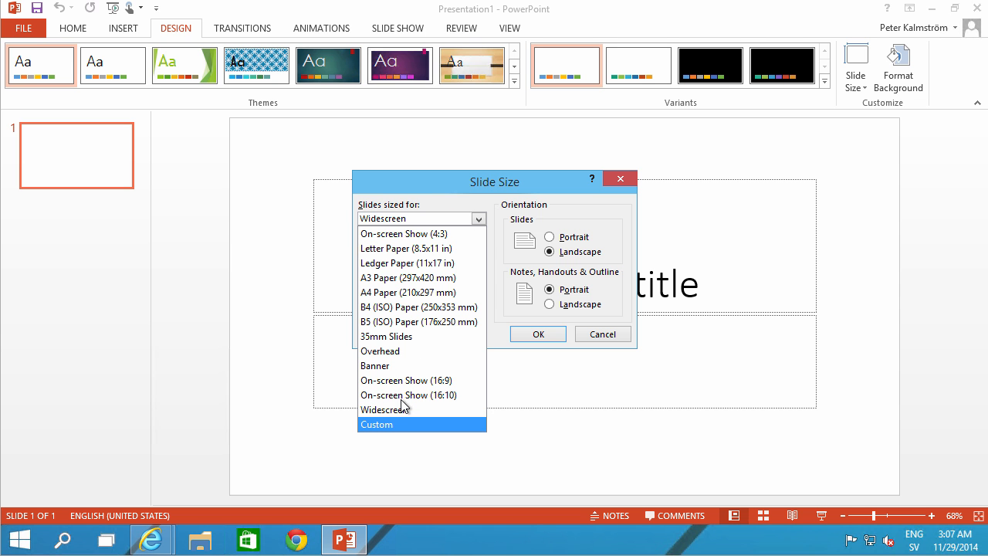
left_click(377, 424)
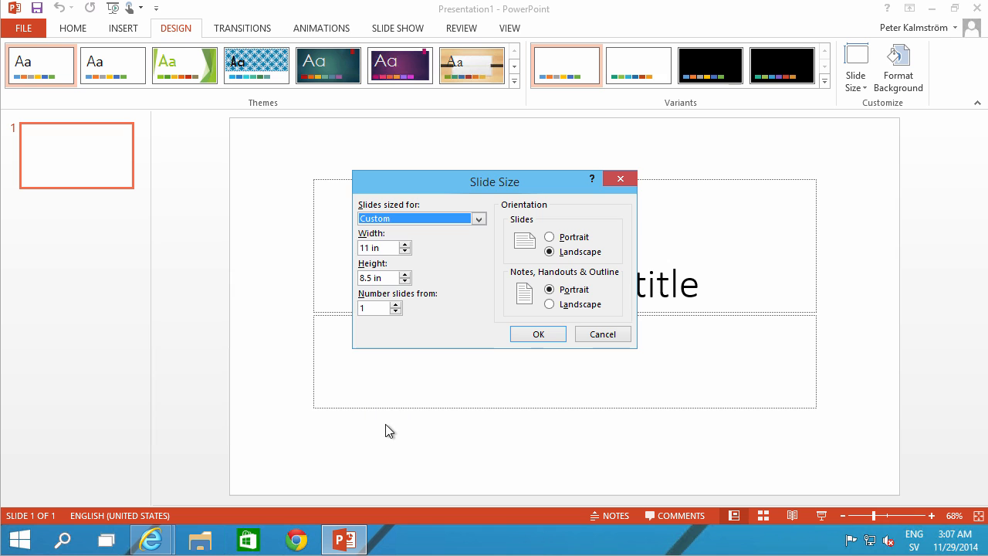
left_click(379, 248)
type("1")
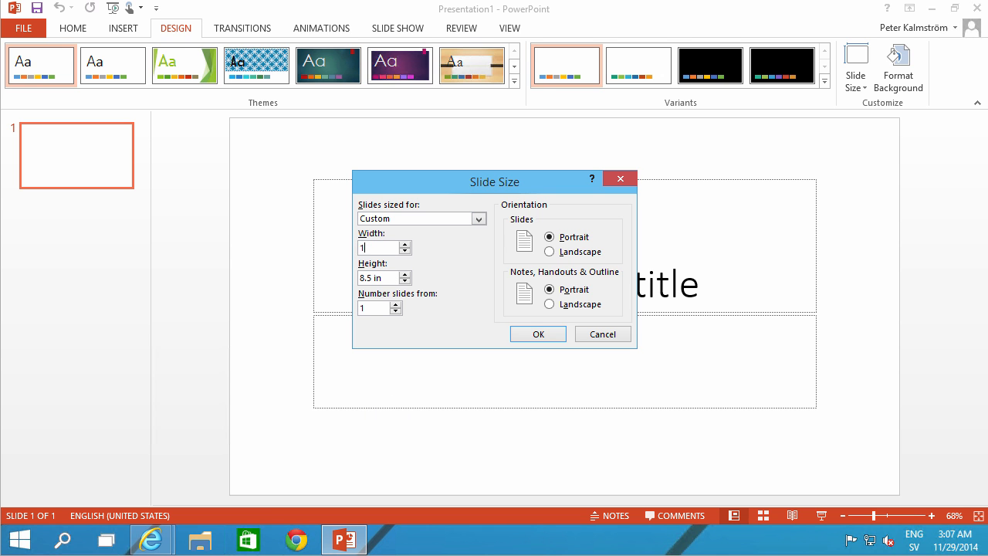
type("50px")
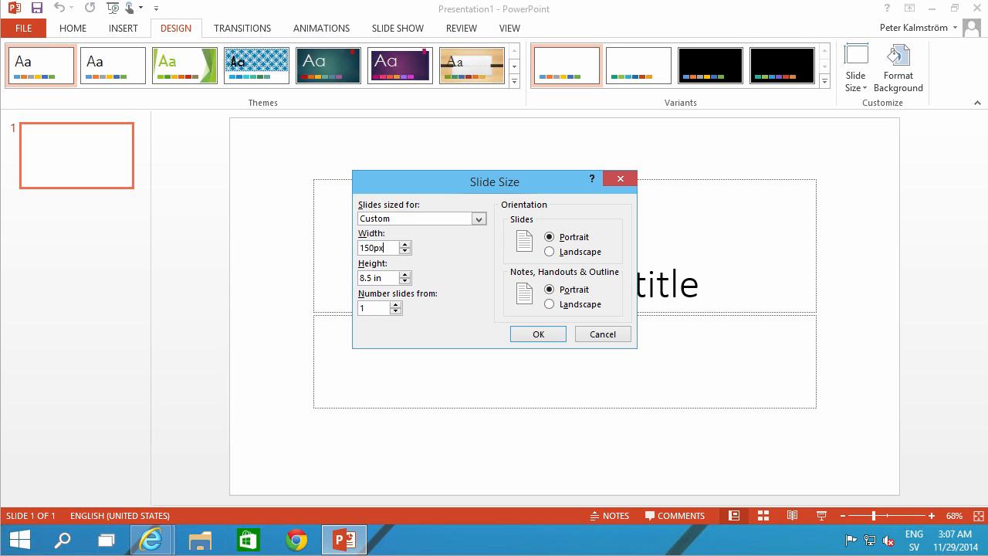
left_click(380, 277)
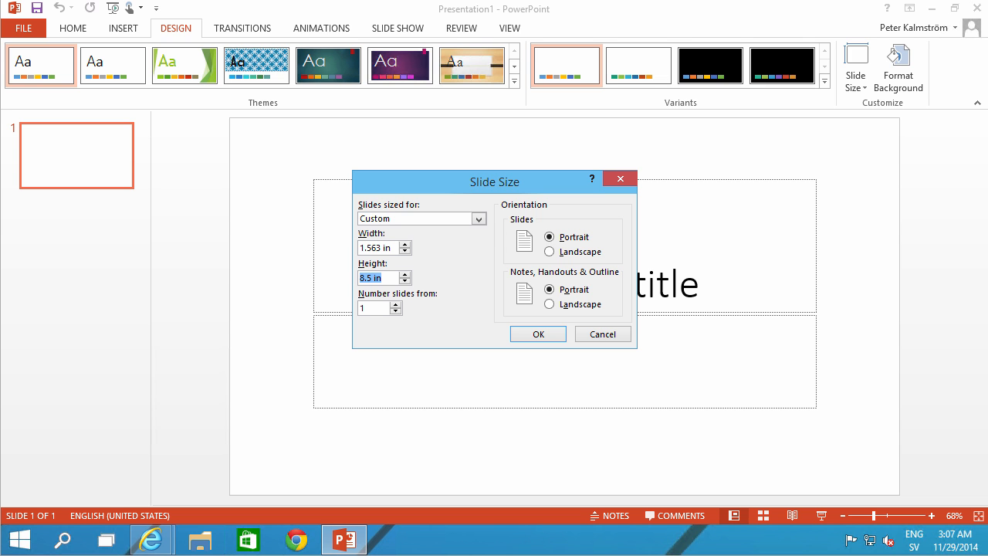
type("150px")
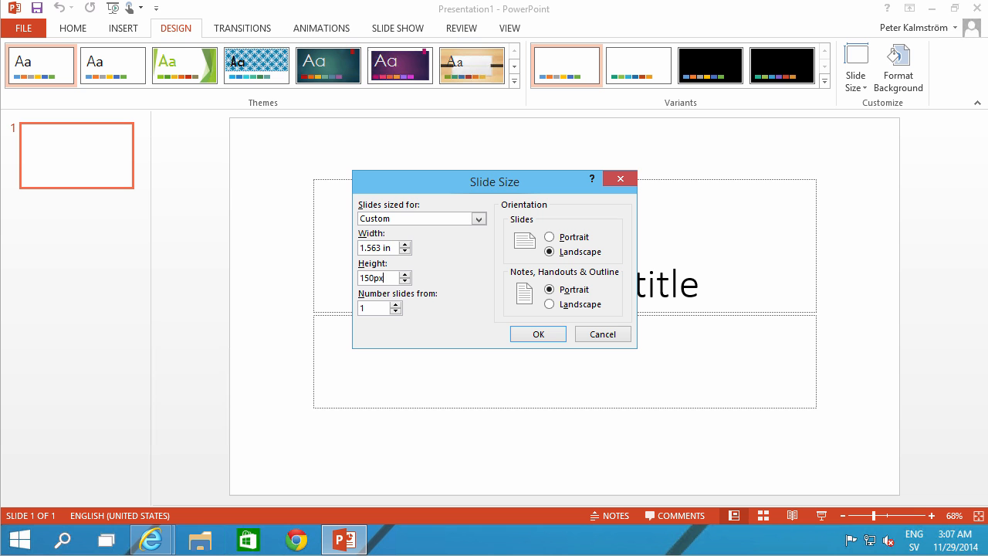
left_click(538, 334)
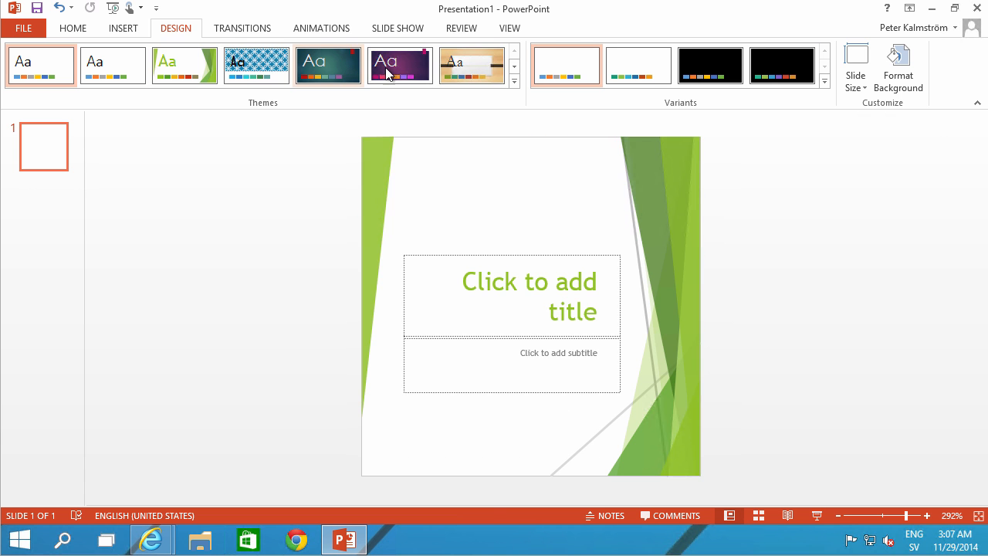
Apply the black design variant and enter 'Expenses' as the slide title.
left_click(709, 65)
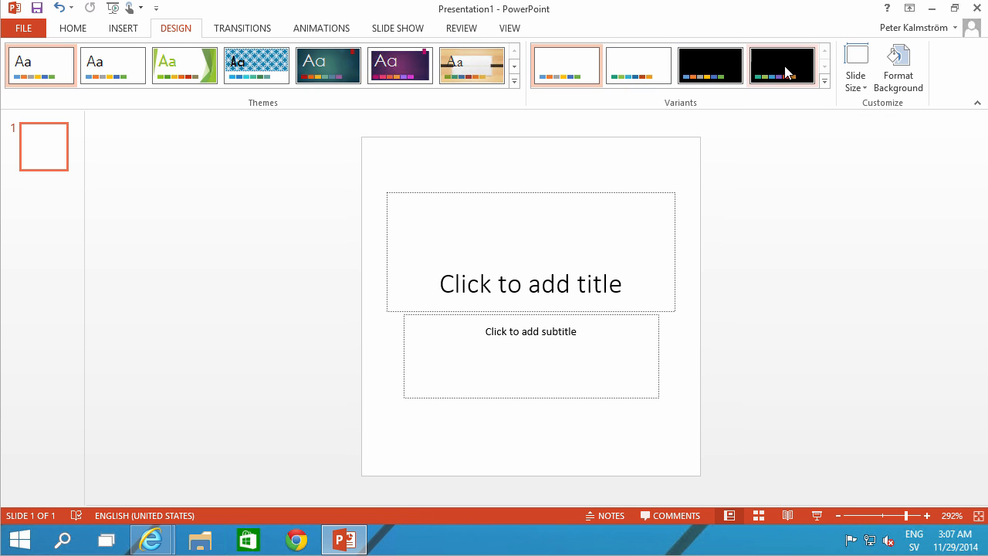
left_click(782, 65)
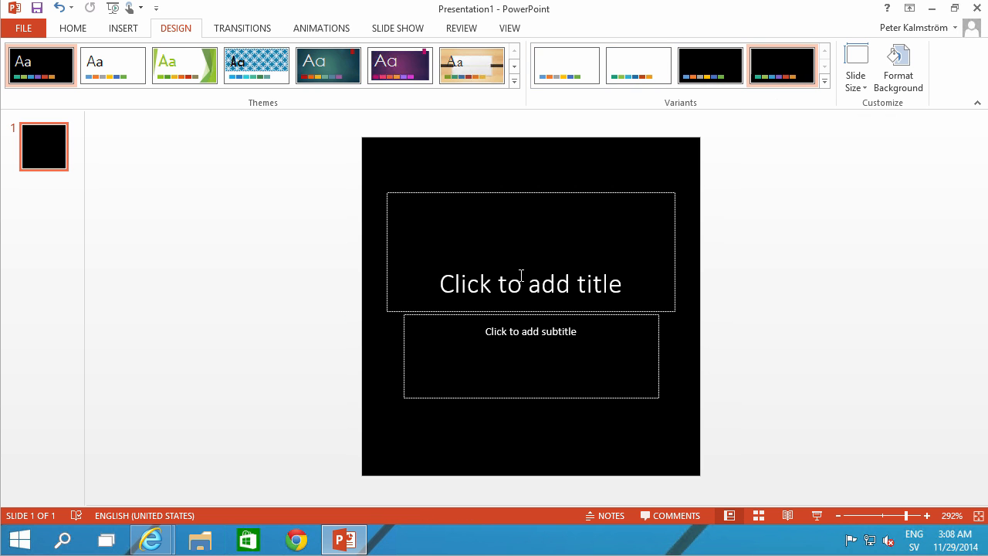
type("Expe")
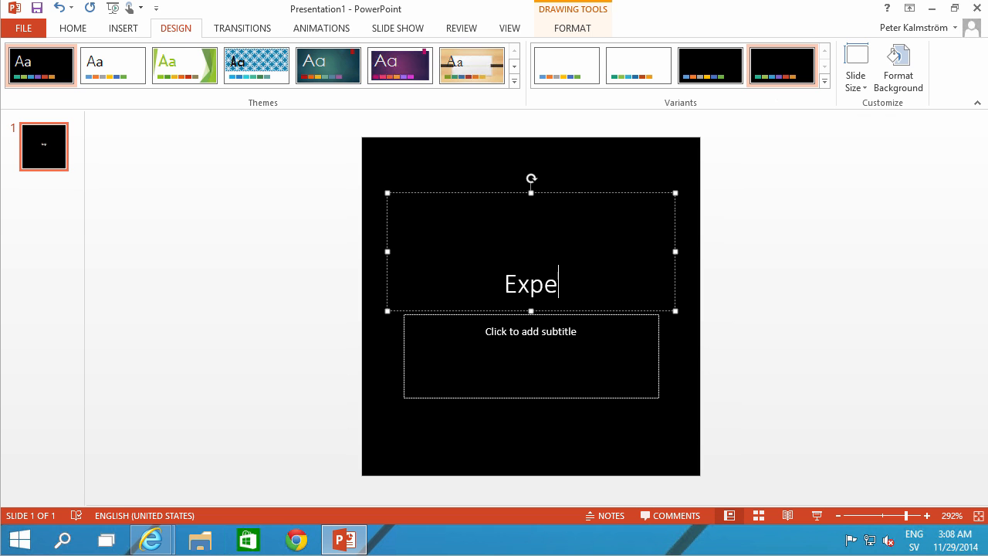
type("nses")
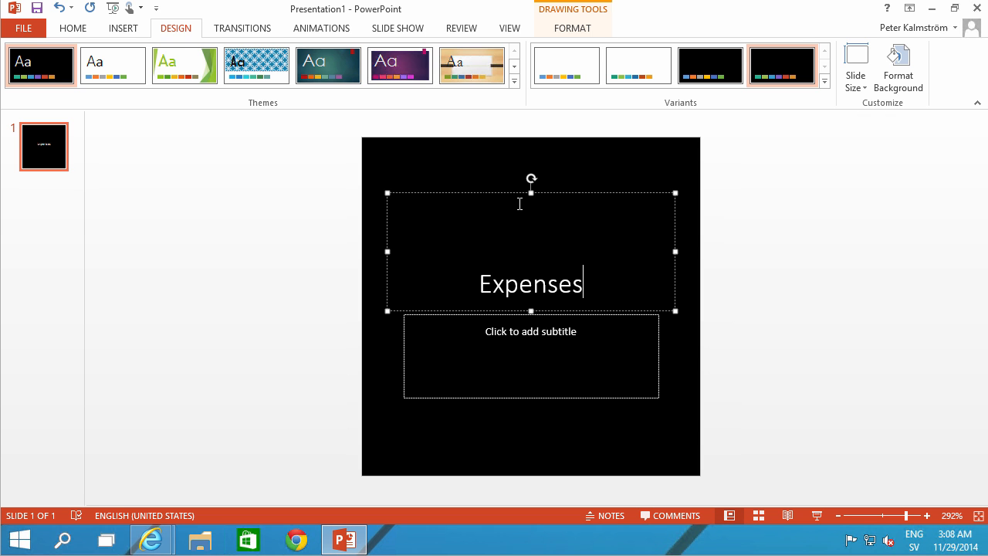
Tilt the Expenses title placeholder and increase its font size.
left_click_drag(532, 180, 515, 183)
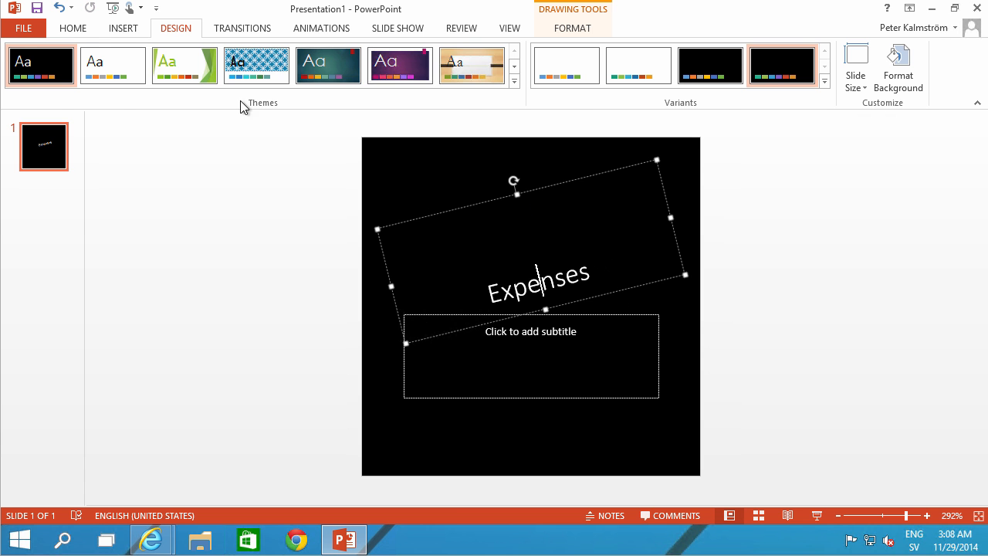
left_click(73, 28)
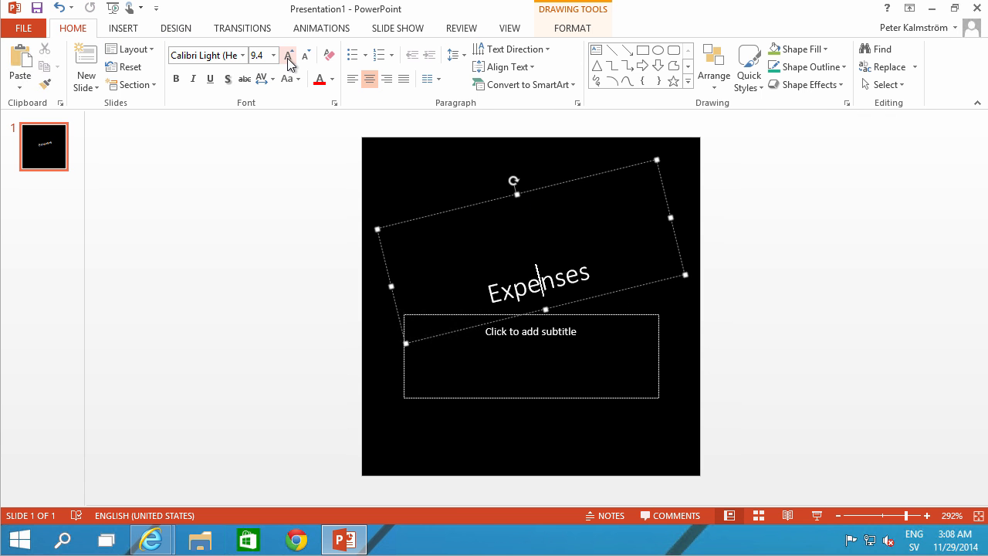
left_click(288, 55)
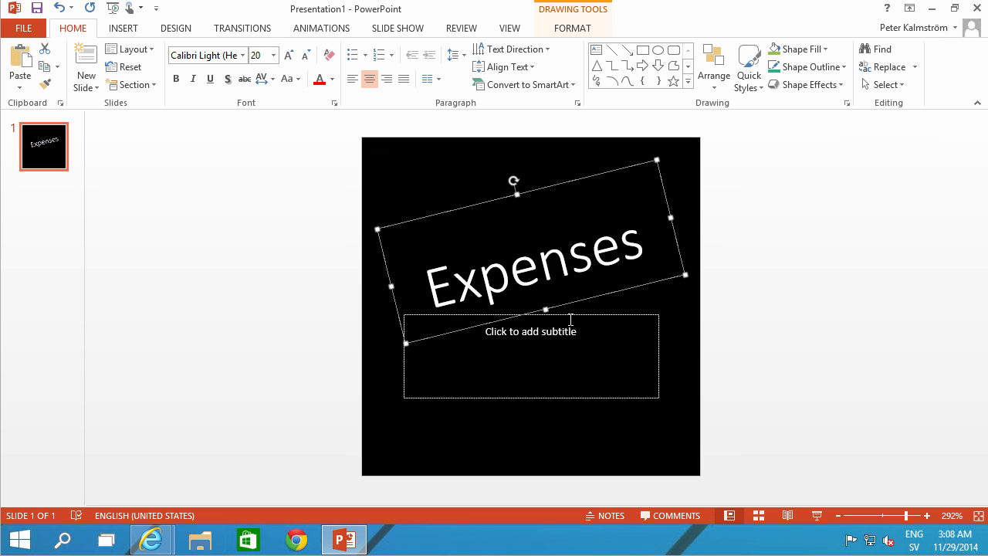
left_click(584, 320)
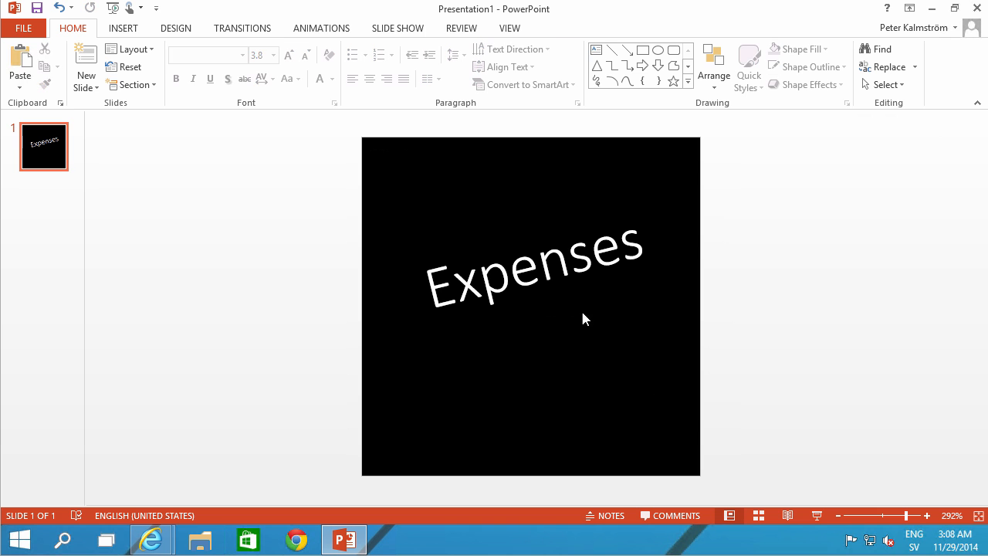
left_click(23, 28)
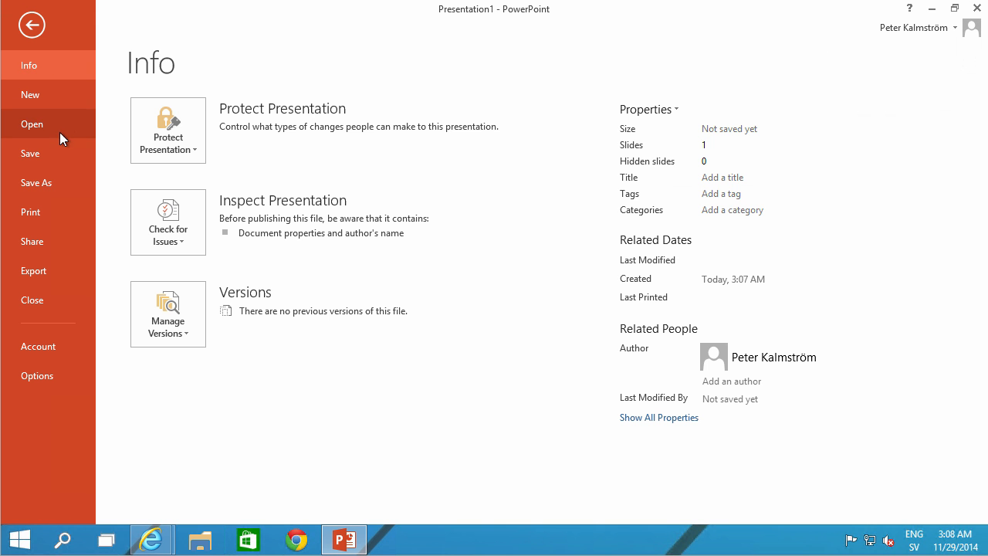
Save the slide to the desktop as a PNG image named 'Expenses'.
left_click(37, 182)
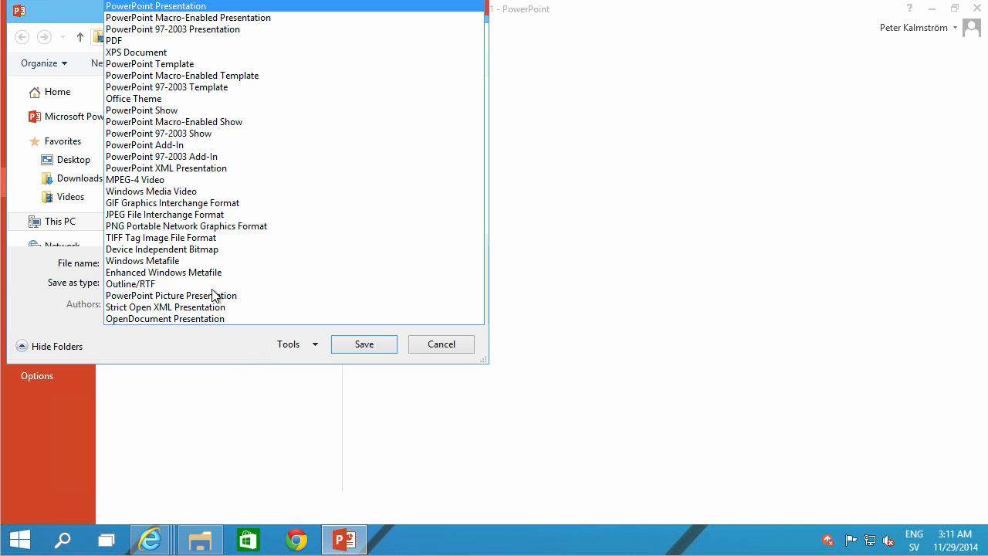
left_click(186, 225)
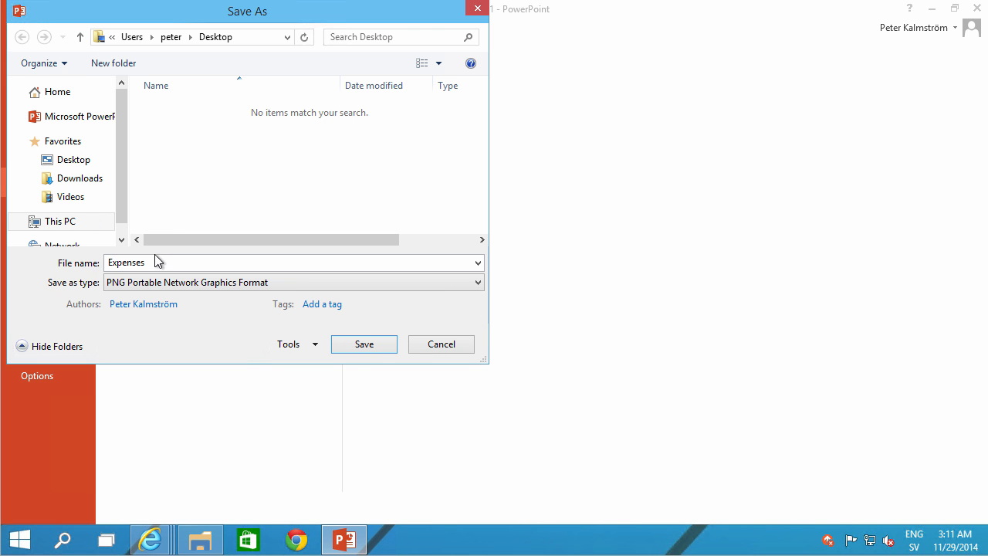
left_click(441, 345)
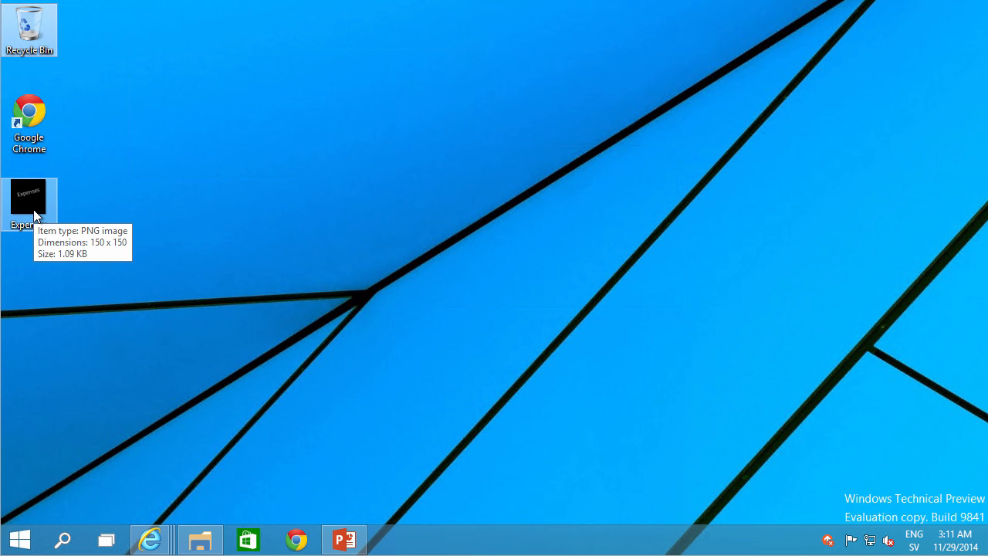
mouse_move(185, 532)
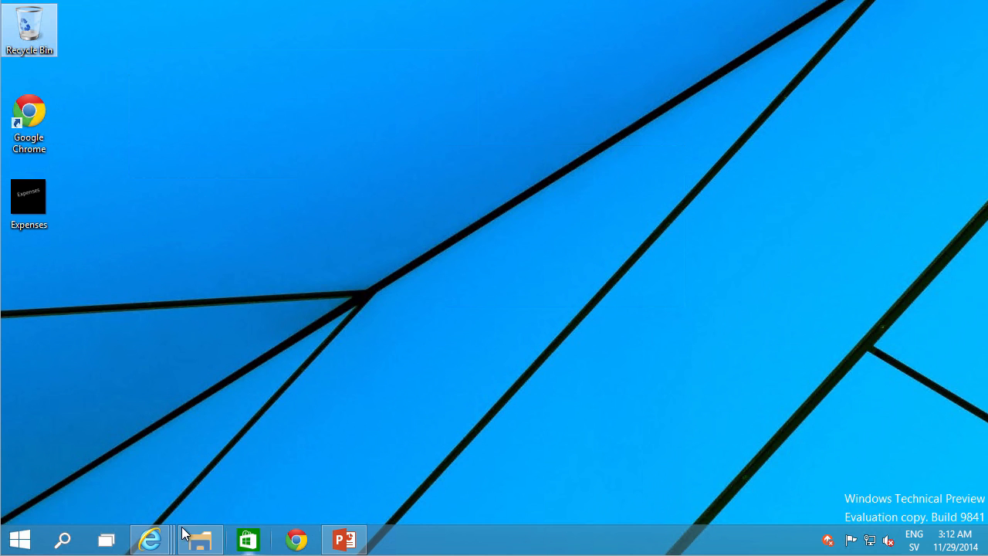
Bring Internet Explorer back up from the taskbar.
left_click(151, 540)
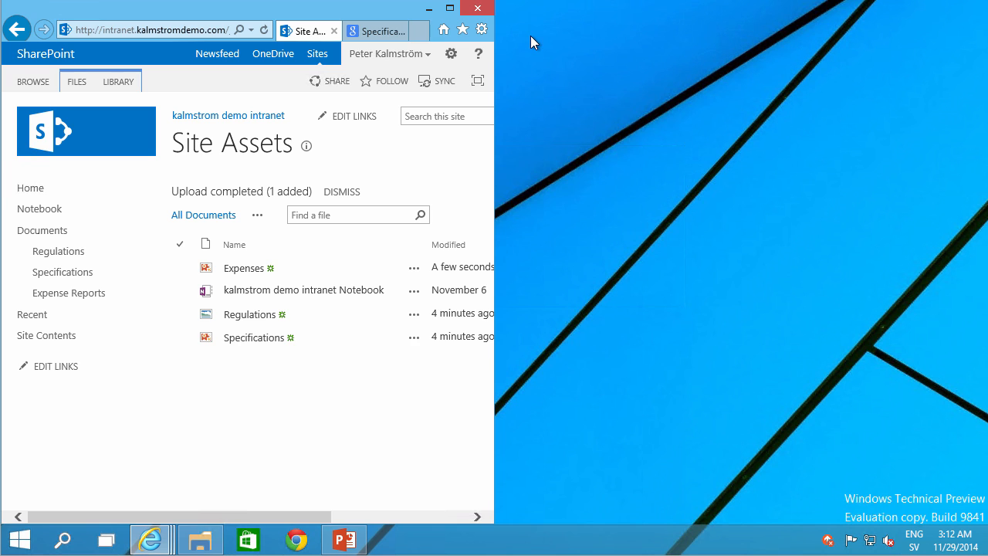
mouse_move(151, 539)
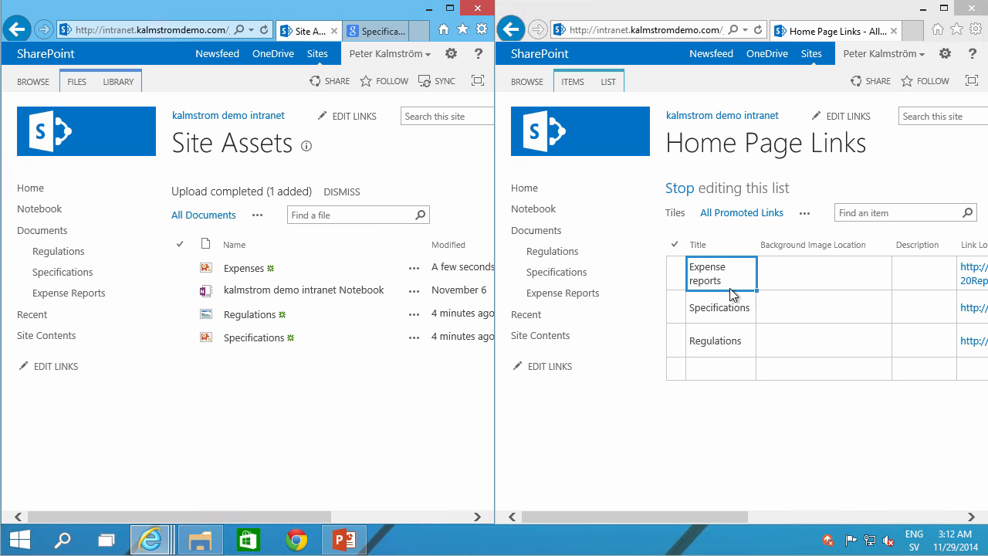
Enter Site Assets image URLs as background images for Expense reports, Specifications, Regulations, then show tiles.
left_click(824, 273)
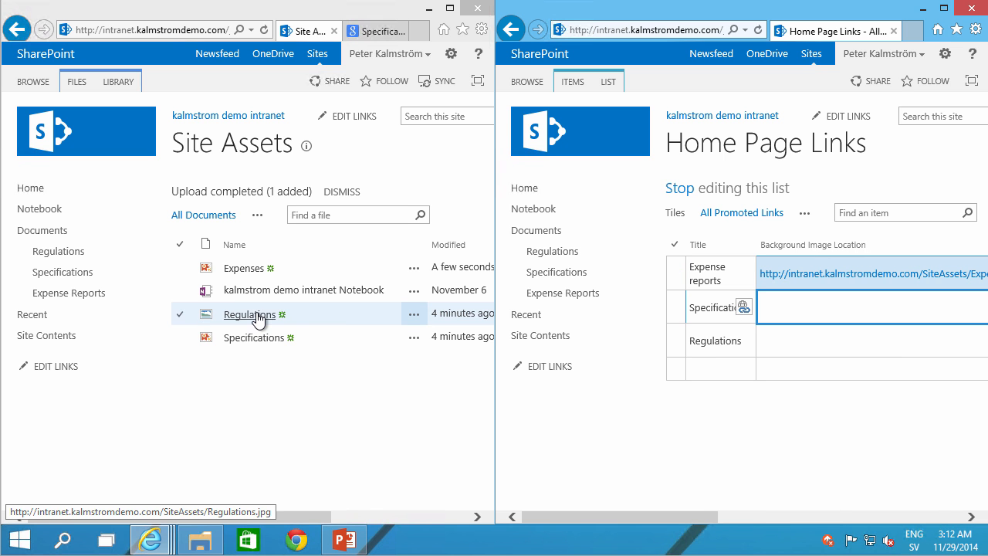
right_click(254, 338)
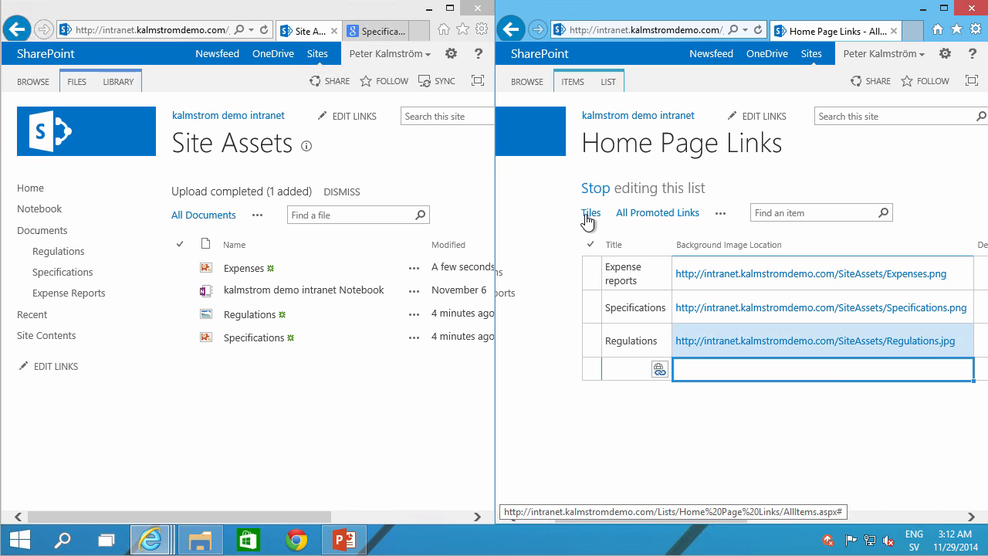
left_click(590, 213)
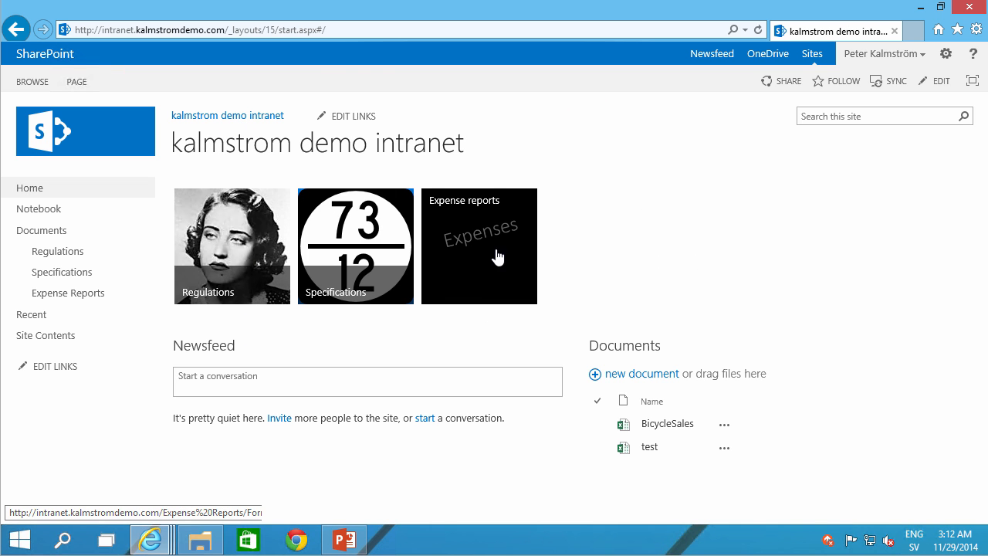
mouse_move(355, 253)
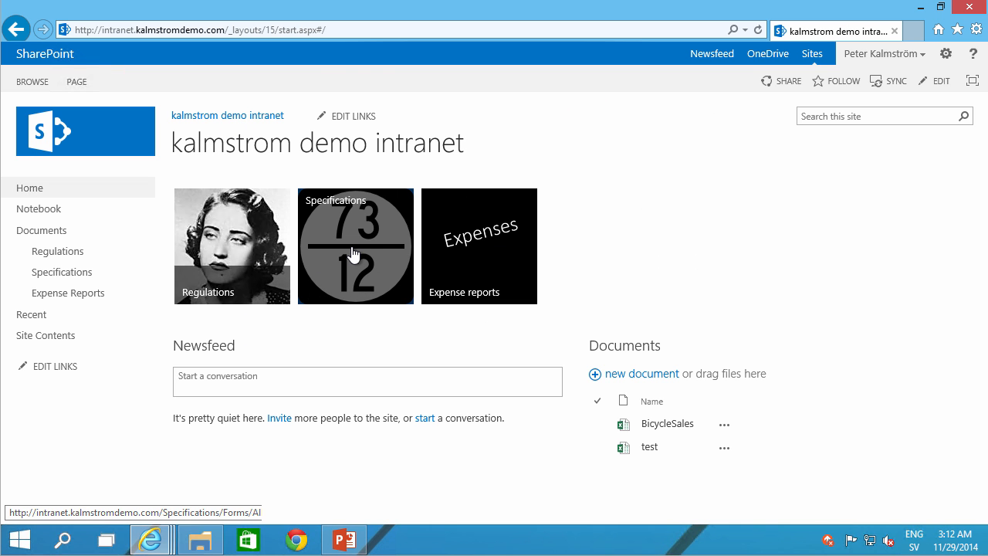